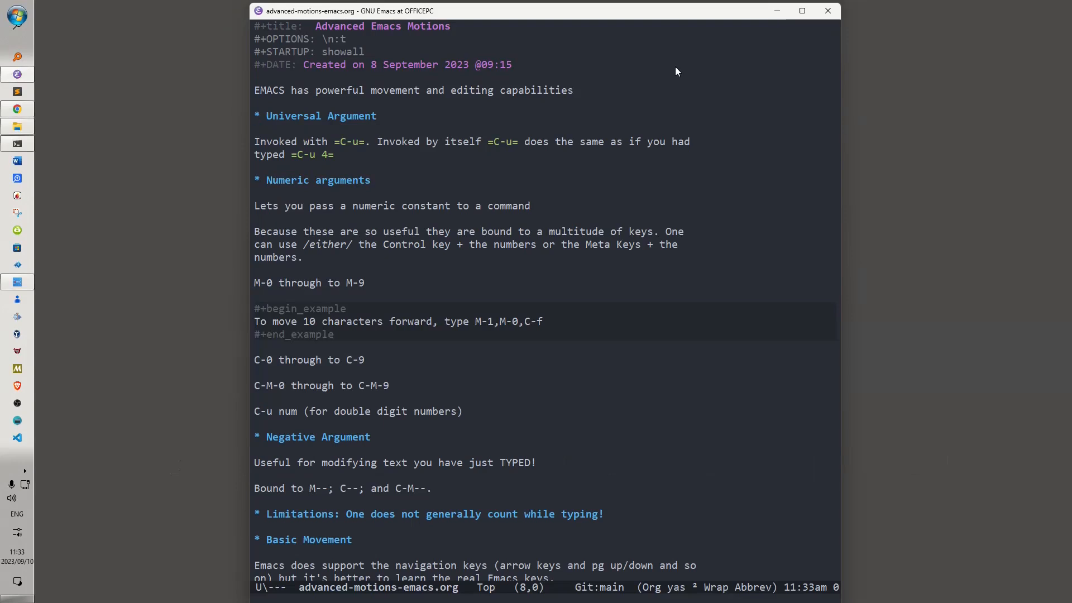
Step: Move into the Numeric arguments section and advance ten characters along the example line using C-u
key(ctrl+u)
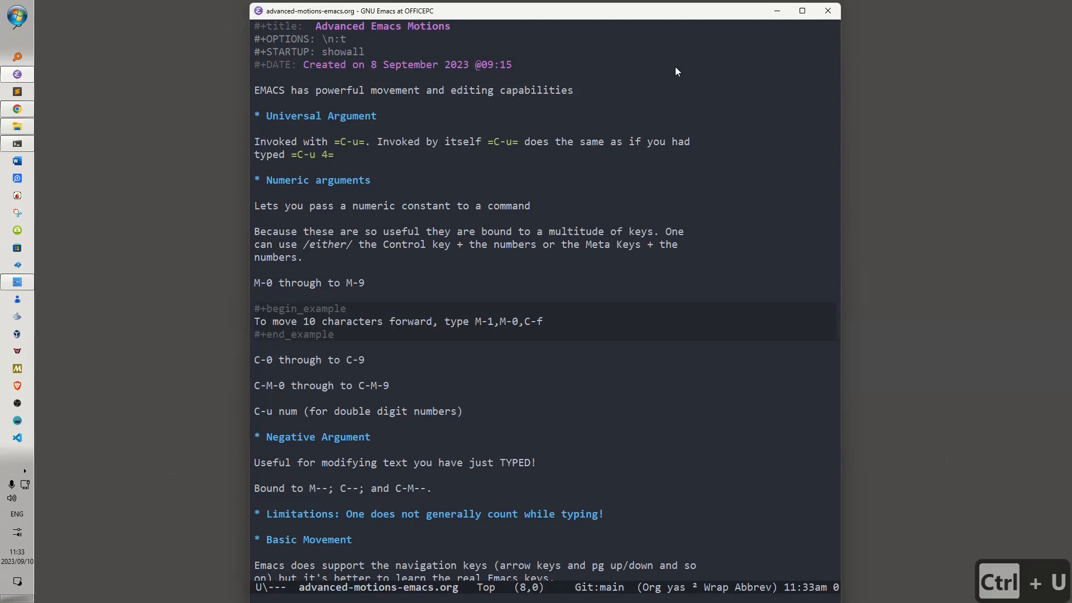
key(C-u)
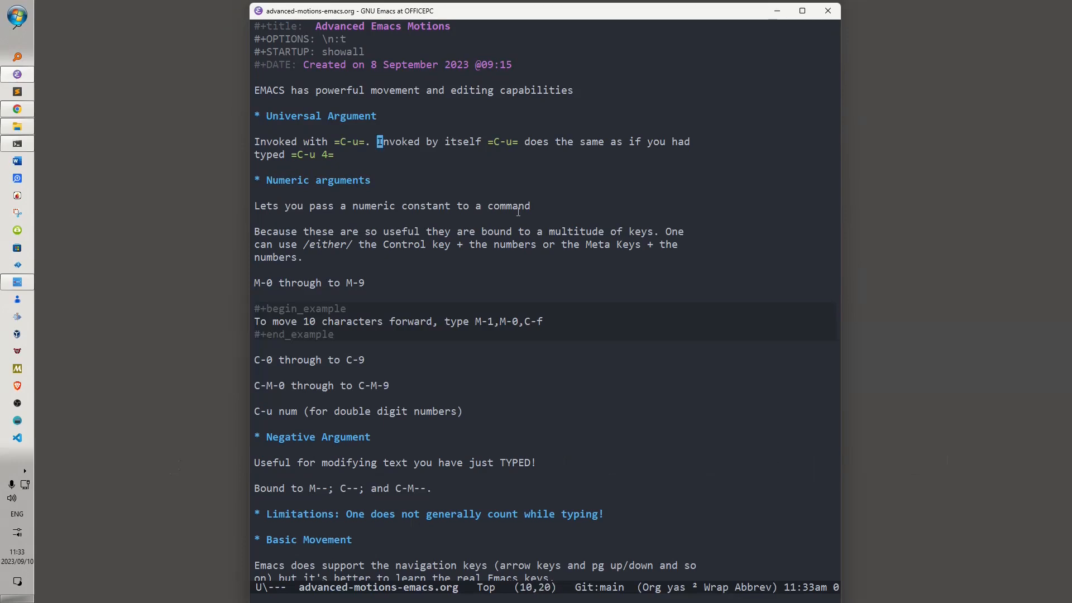
key(ctrl+u)
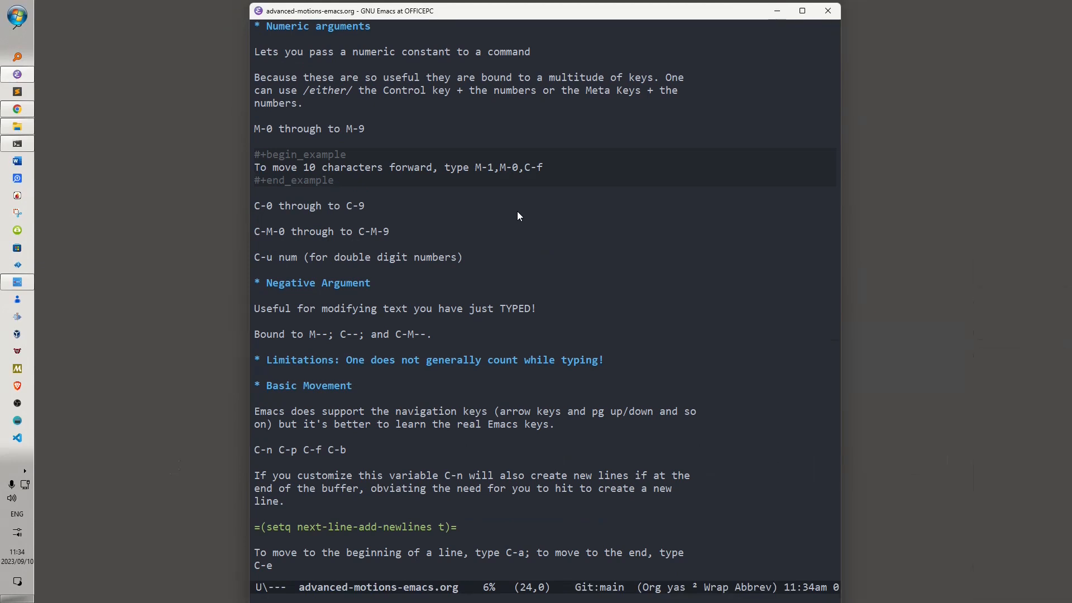
key(Ctrl+u)
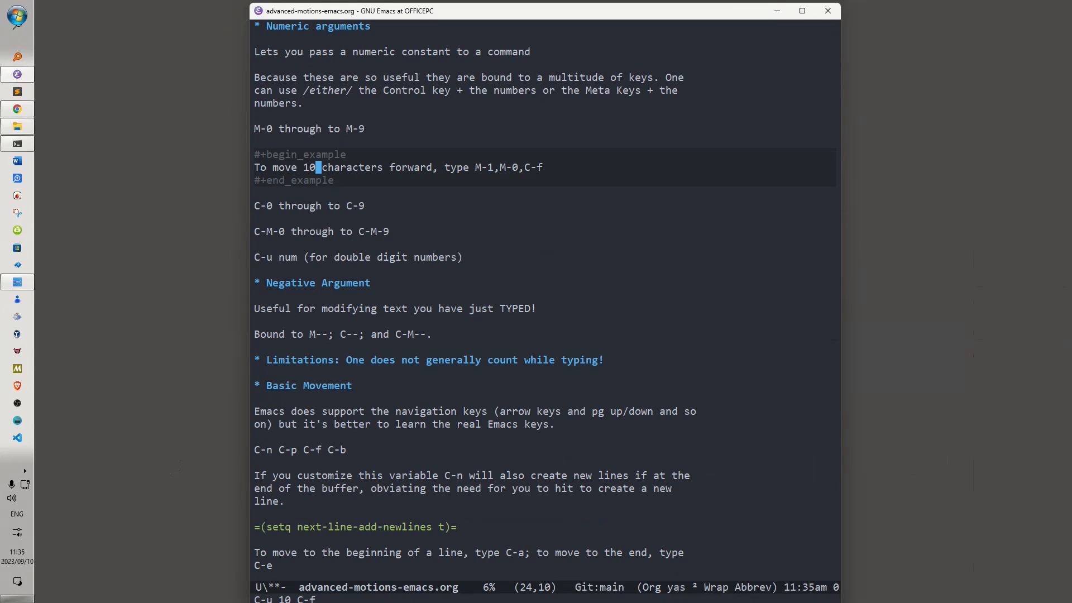
Step: Move down to the Negative Argument section and to the end of the just-typed sentence
key(ctrl+n)
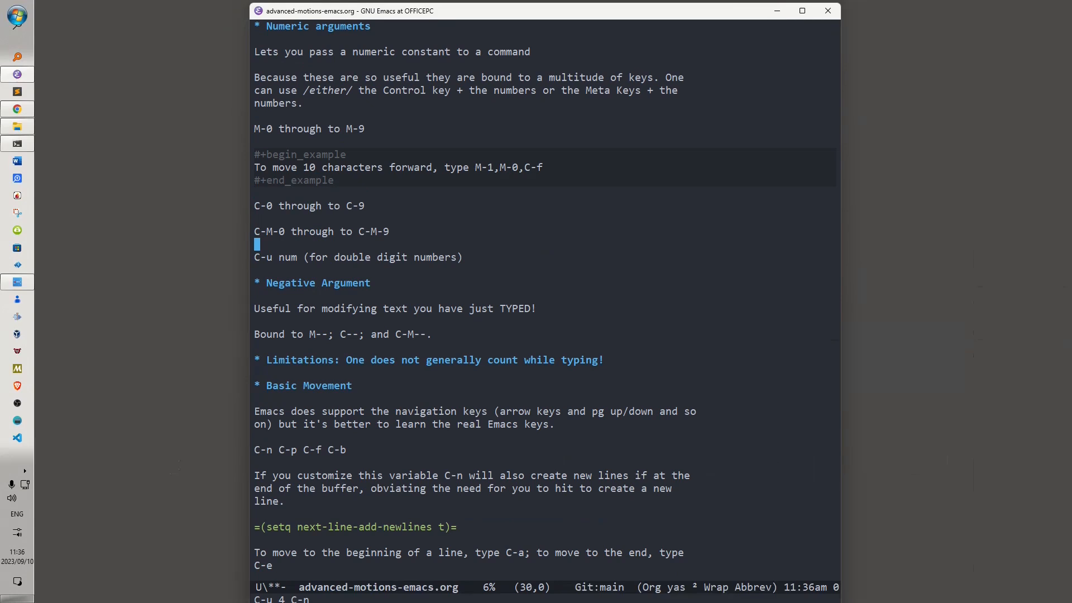
key(ctrl+p)
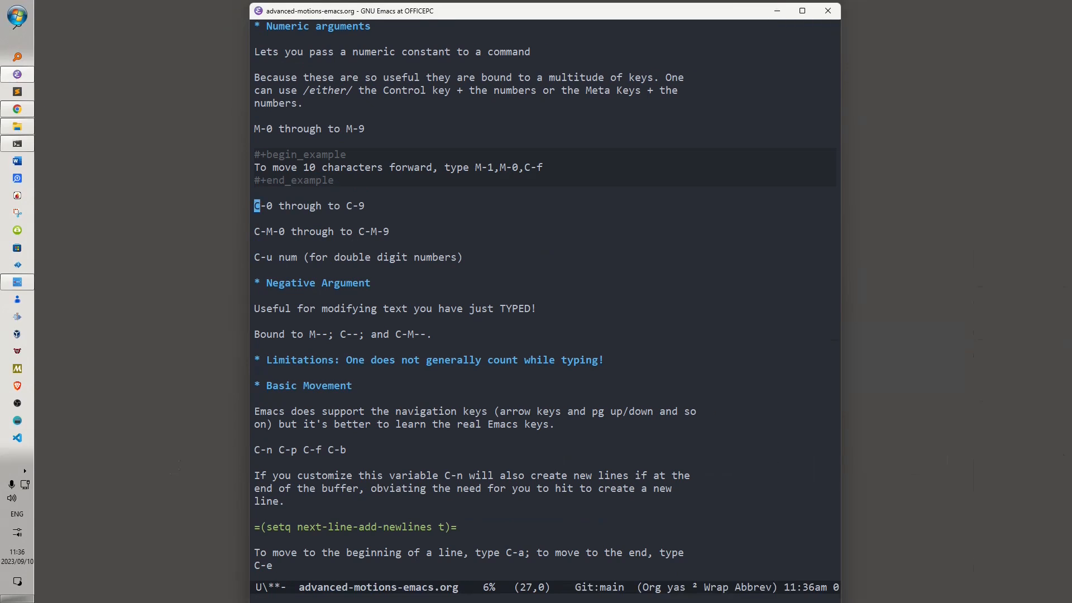
key(ctrl+u)
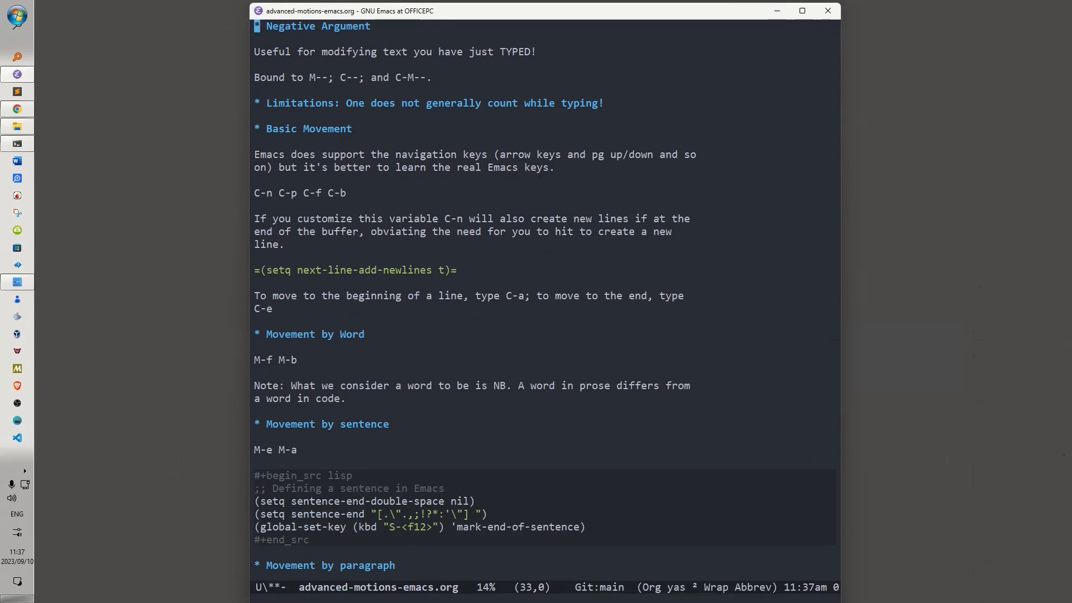
key(ctrl+n)
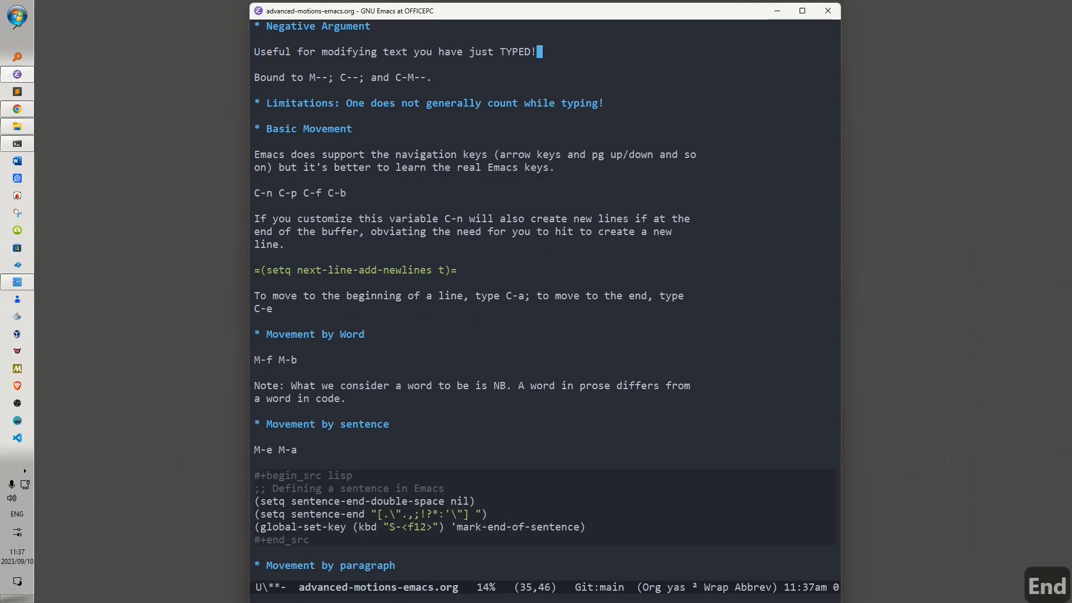
Step: Add the line "Let's say I am typing a WORD" and give the next command a negative argument
text(Let's say I am ty)
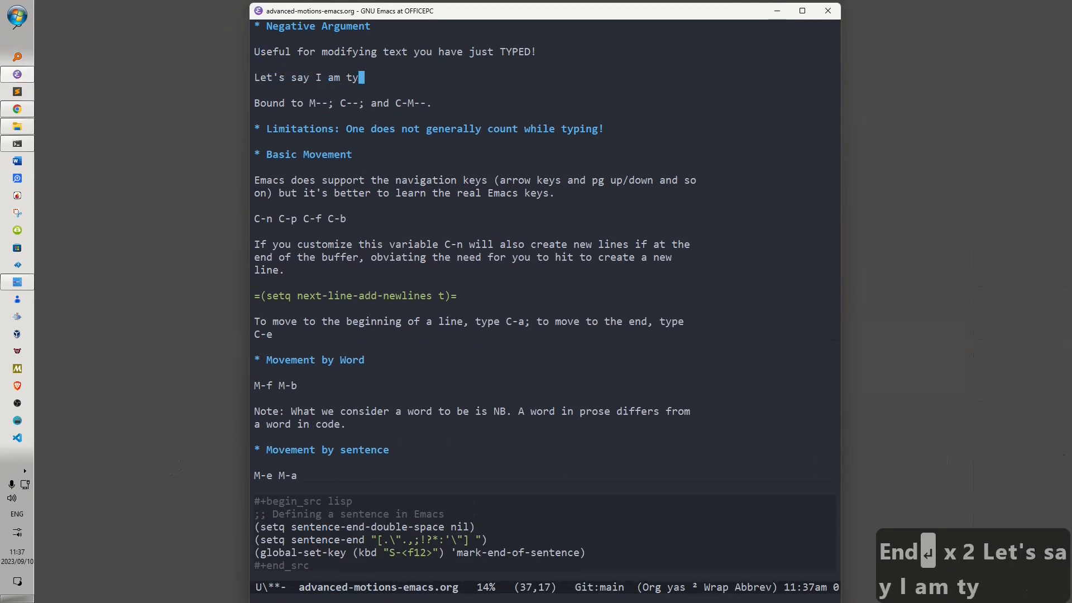
text(ping a)
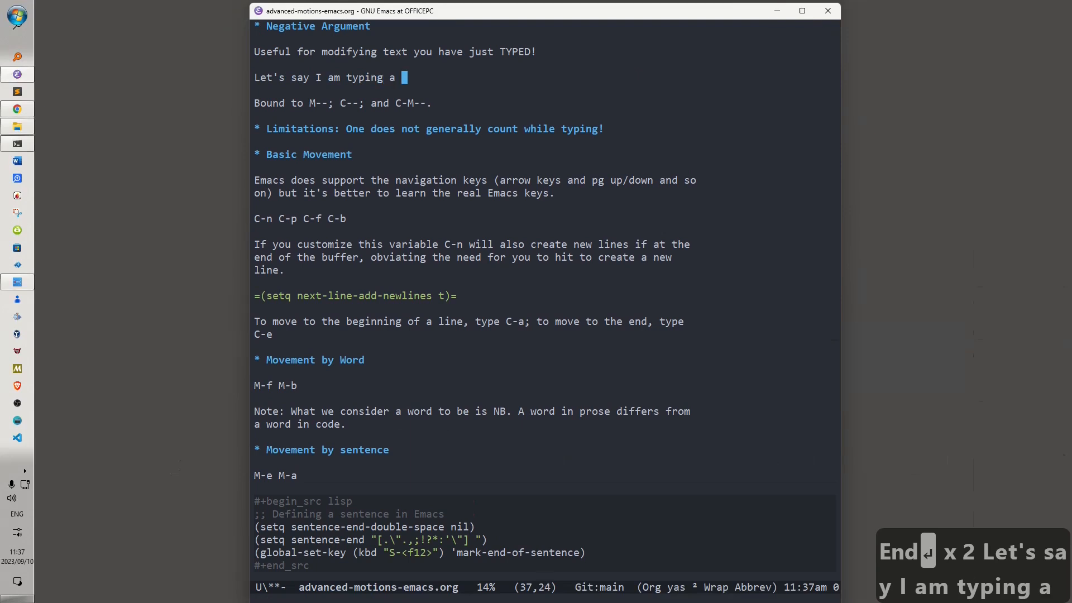
text(WORD)
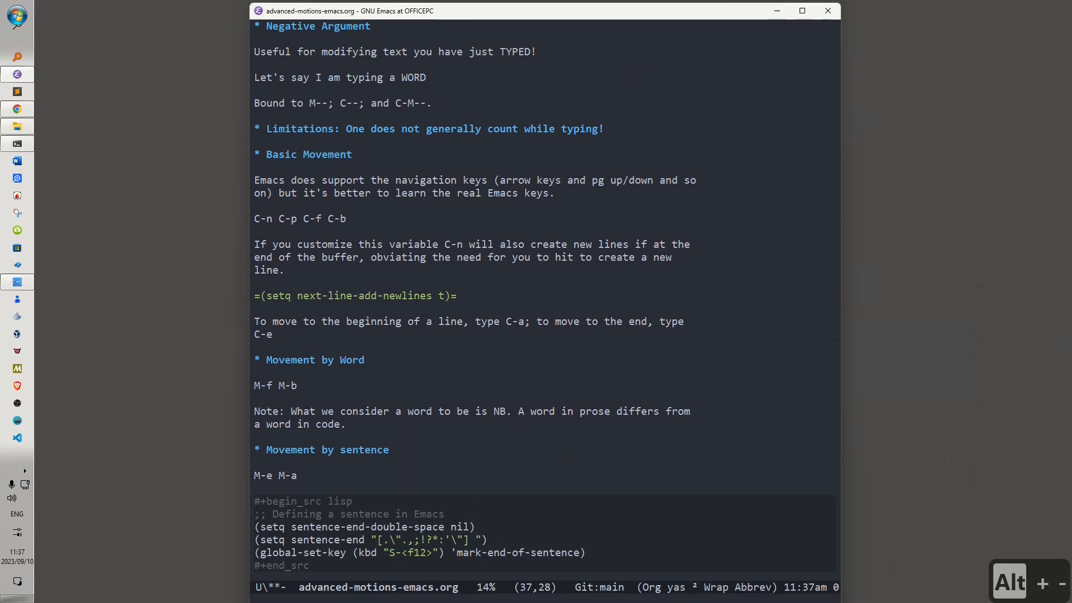
key(C-u)
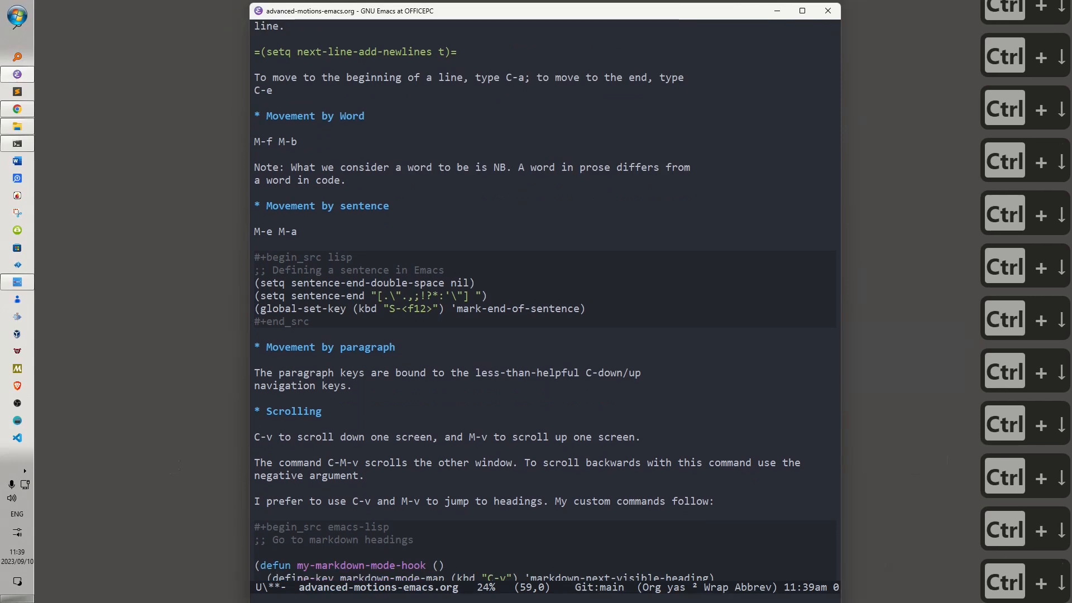
scroll(up, 3)
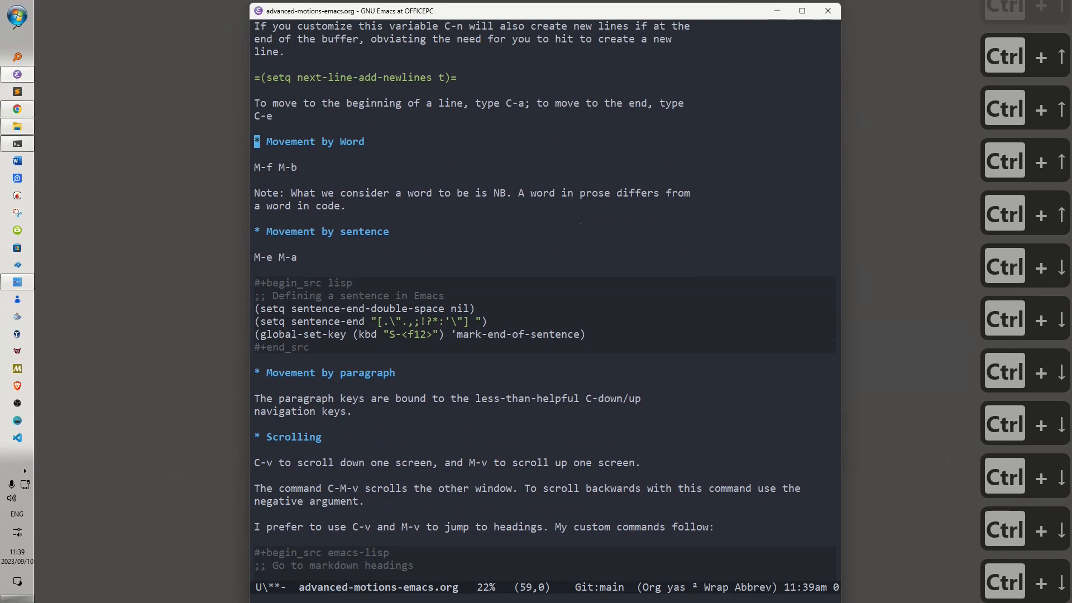
scroll(down, 3)
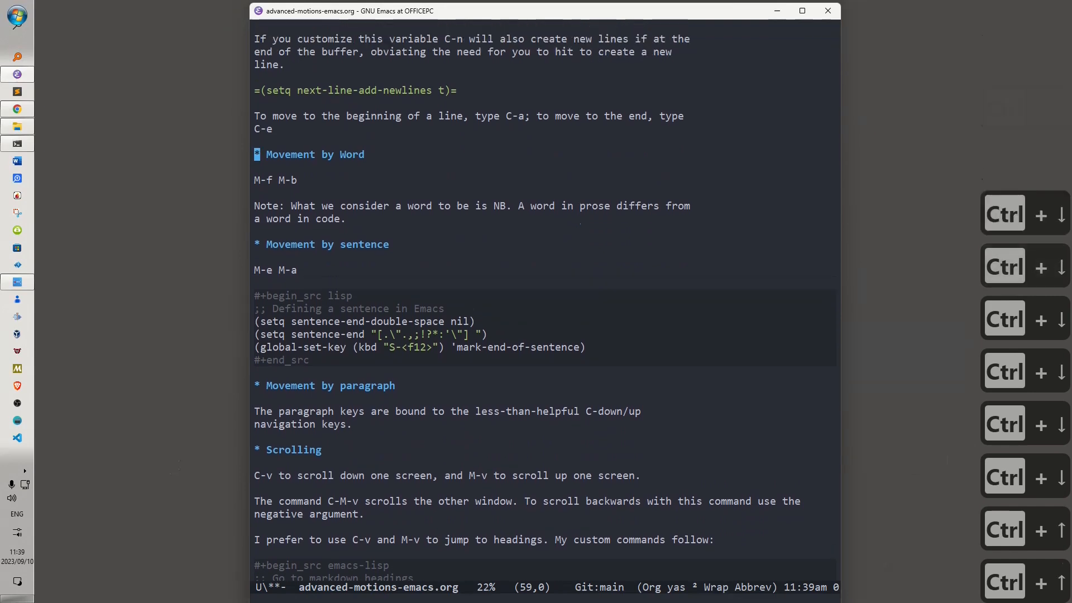
scroll(down, 3)
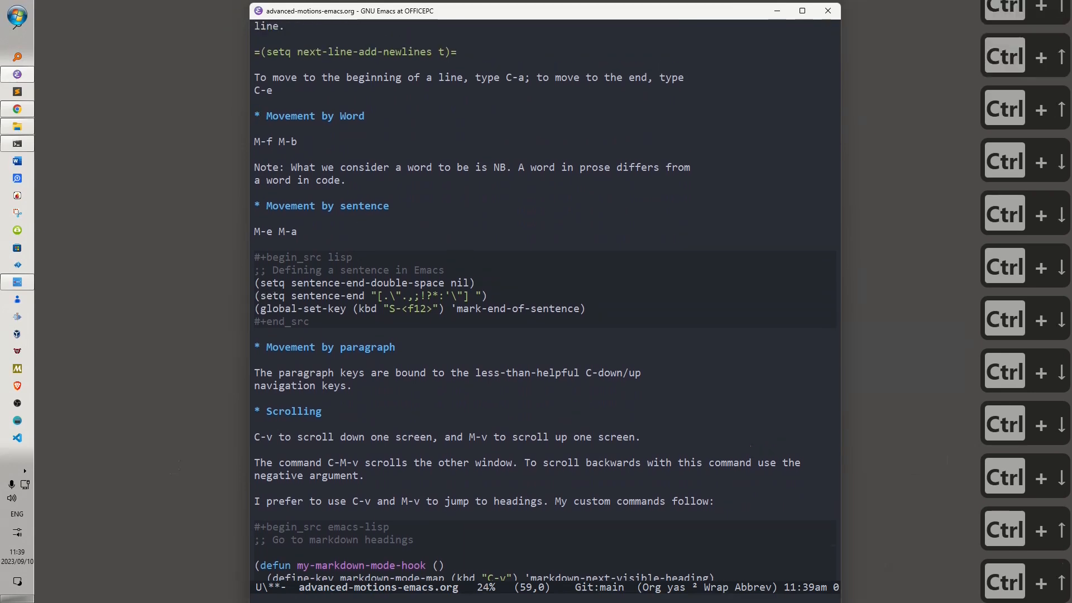
scroll(down, 3)
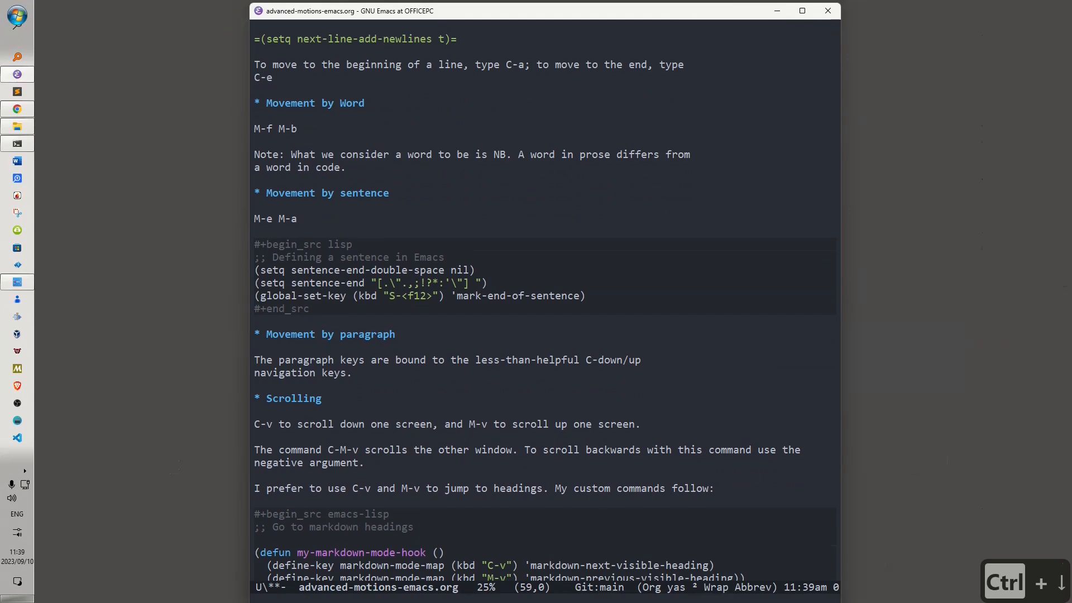
scroll(down, 3)
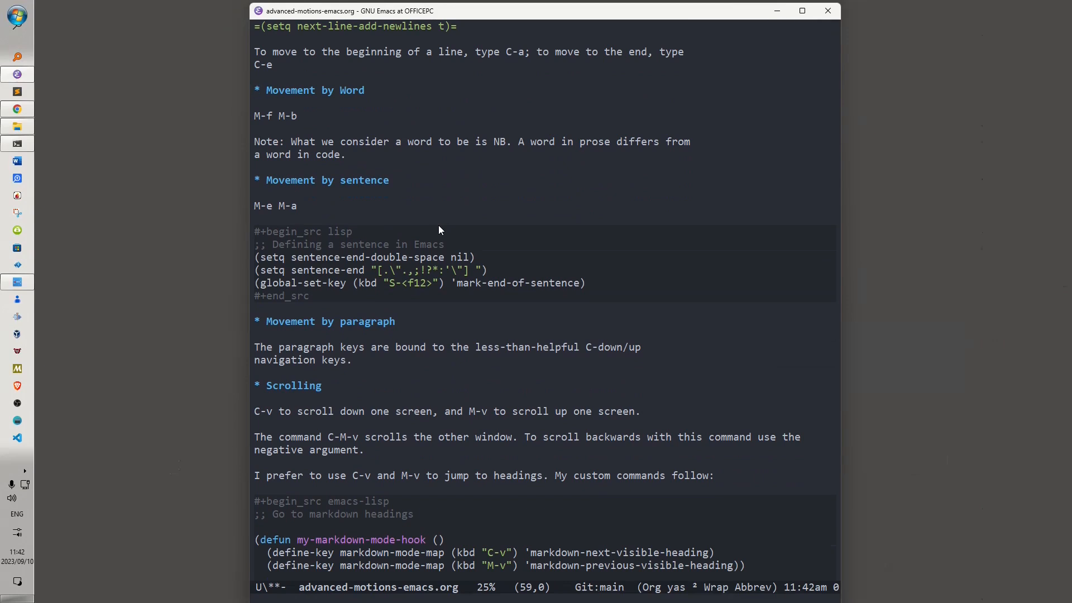
mouse_move(437, 171)
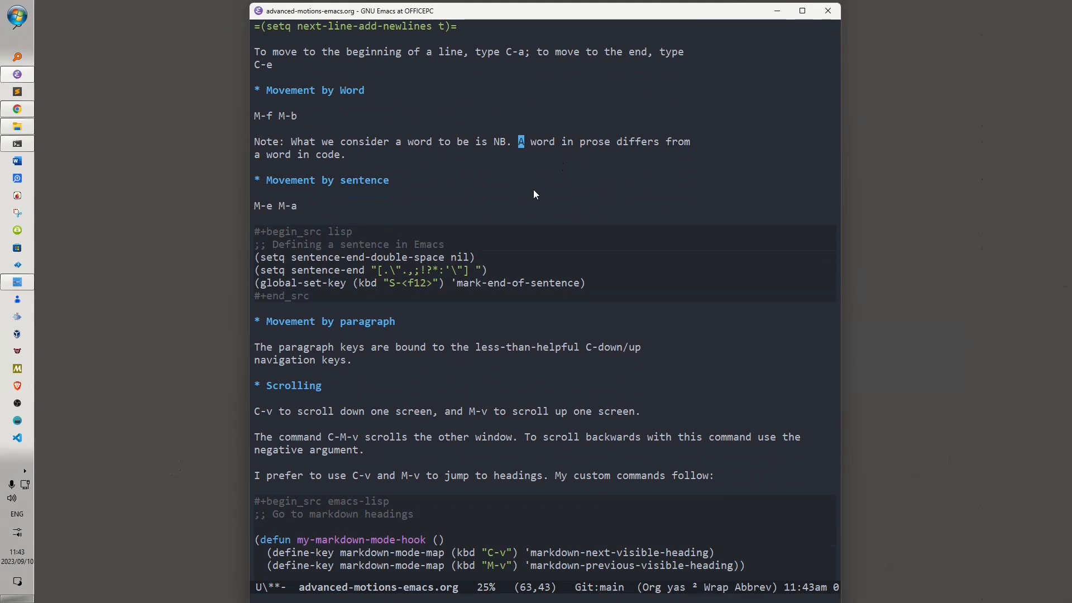
scroll(down, 3)
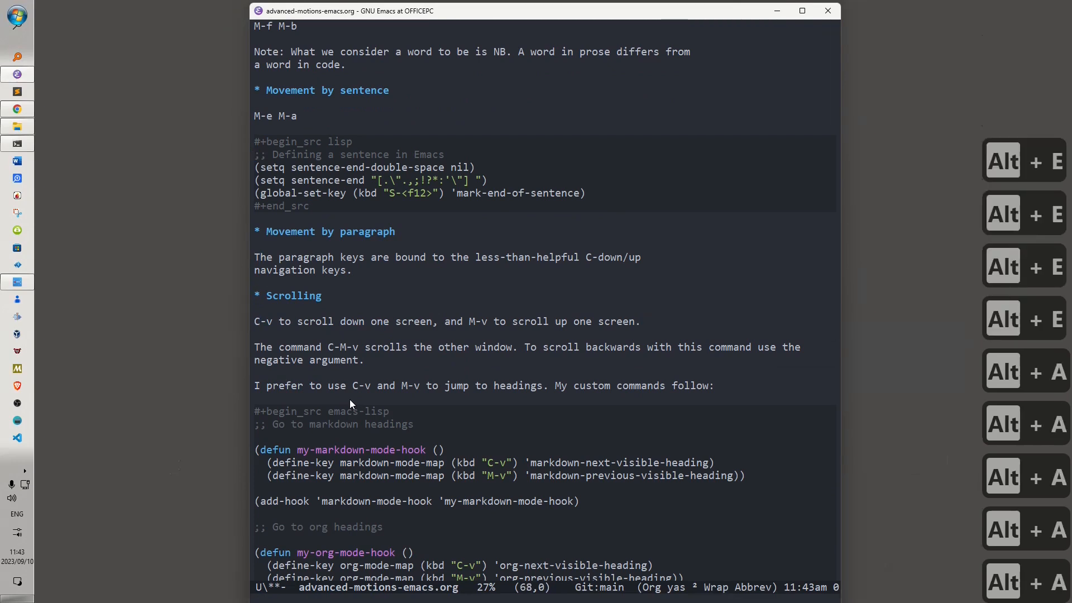
scroll(down, 3)
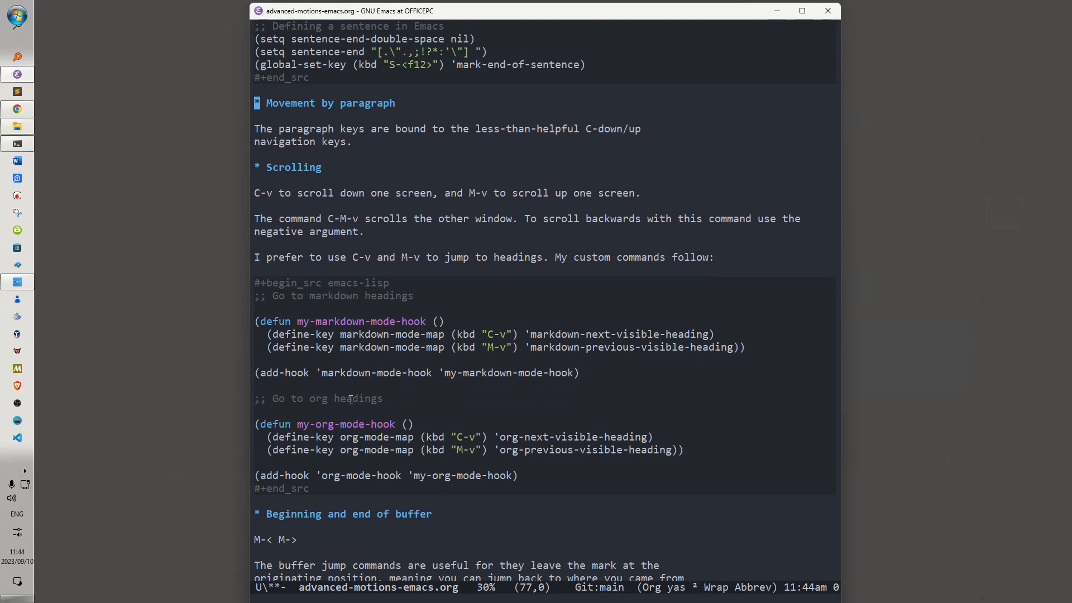
Step: Scroll the notes down until the Scrolling section reaches the top
scroll(down, 3)
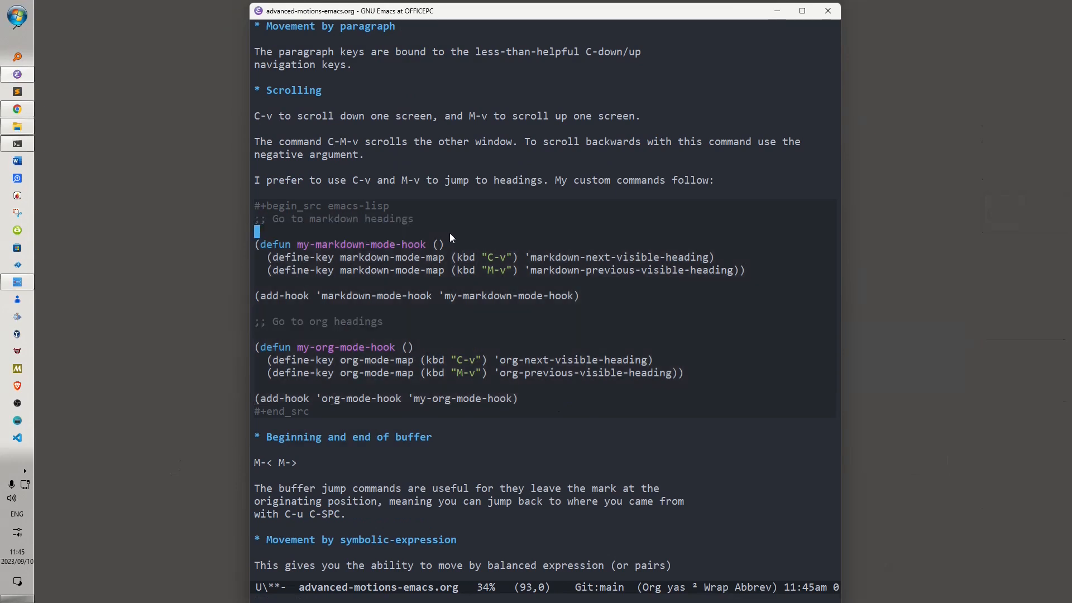
scroll(down, 3)
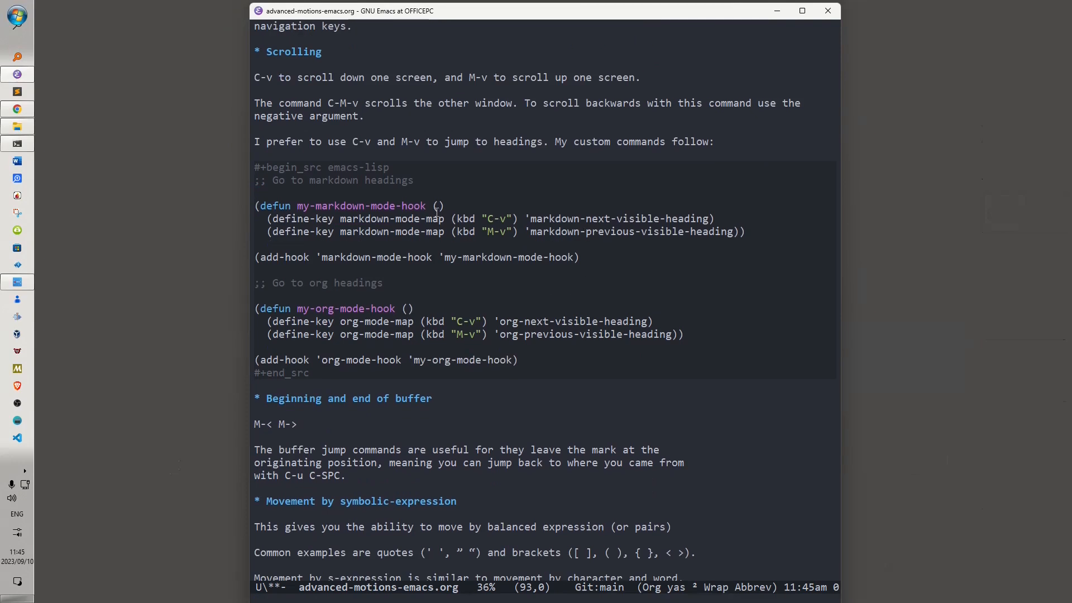
mouse_move(262, 63)
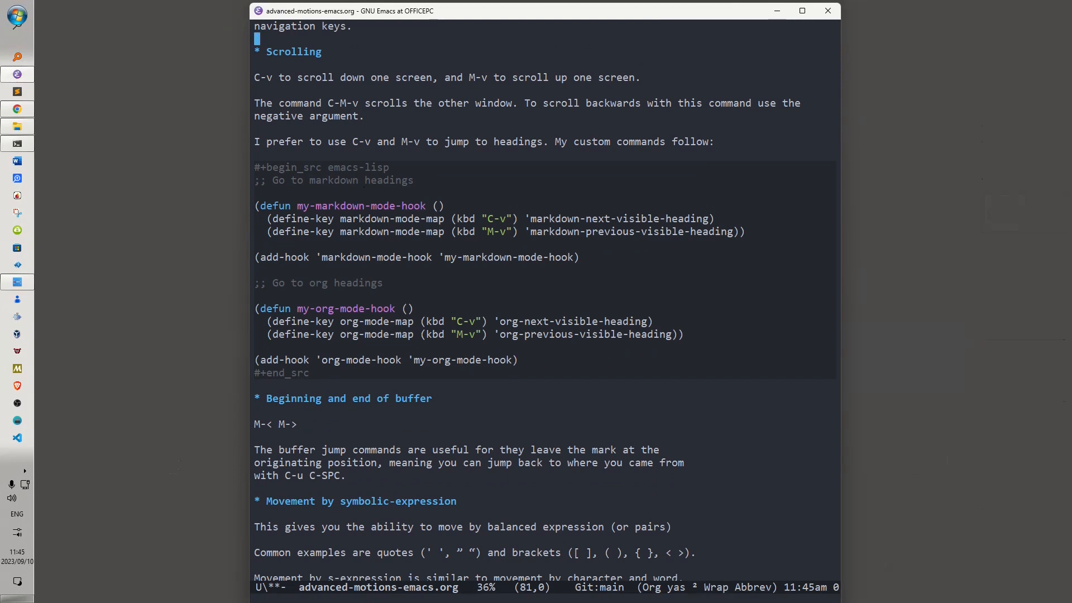
Step: Jump to the Scrolling heading with C-v and scroll further down the notes
key(ctrl+v)
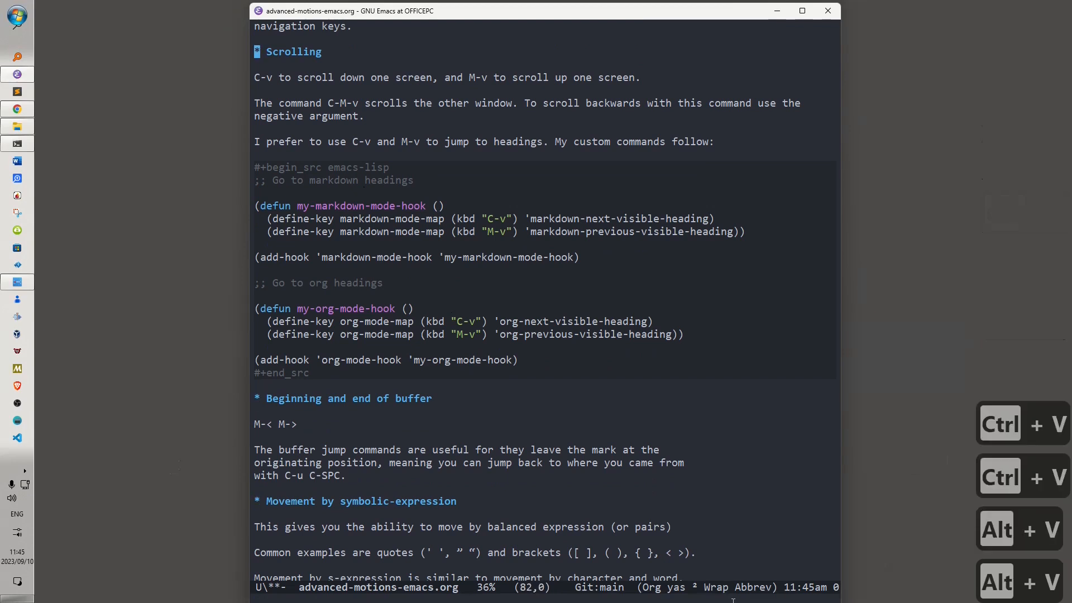
scroll(down, 3)
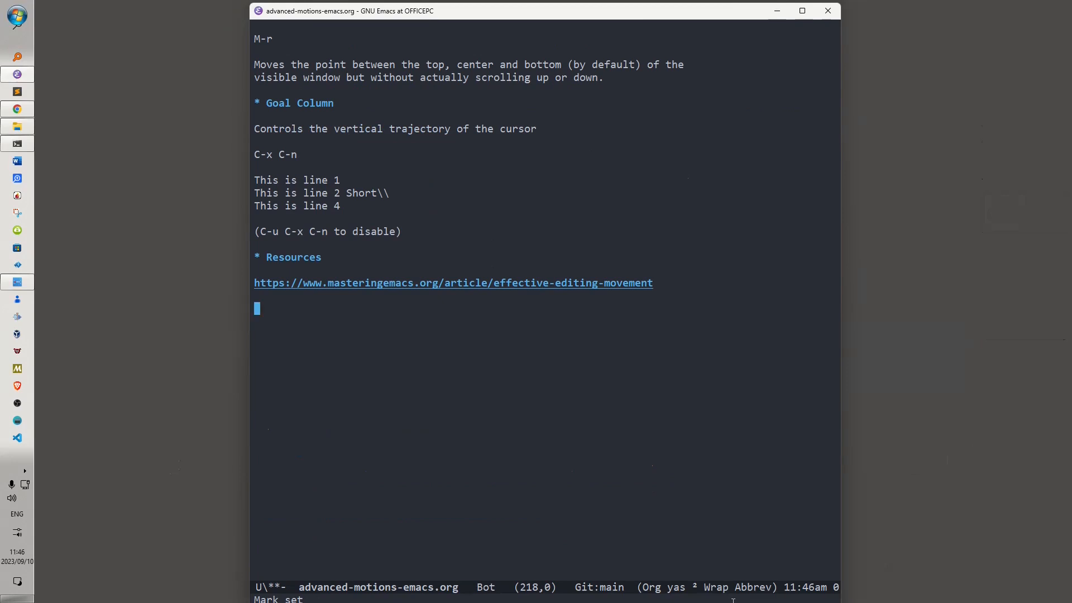
Step: Return to the Beginning and end of buffer heading via C-u C-SPC after visiting the buffer end
key(ctrl+u)
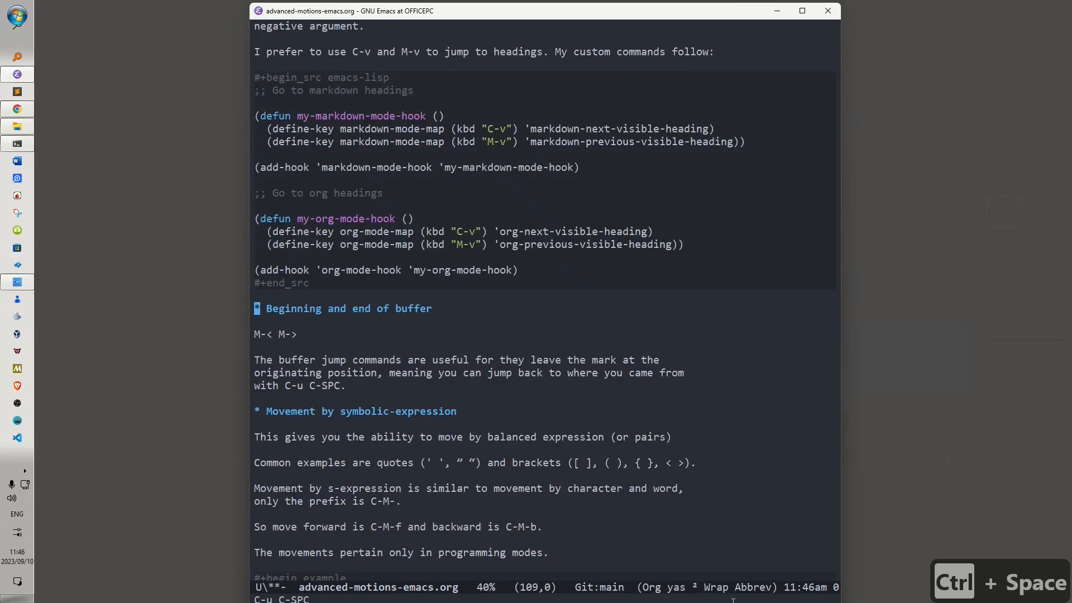
scroll(down, 3)
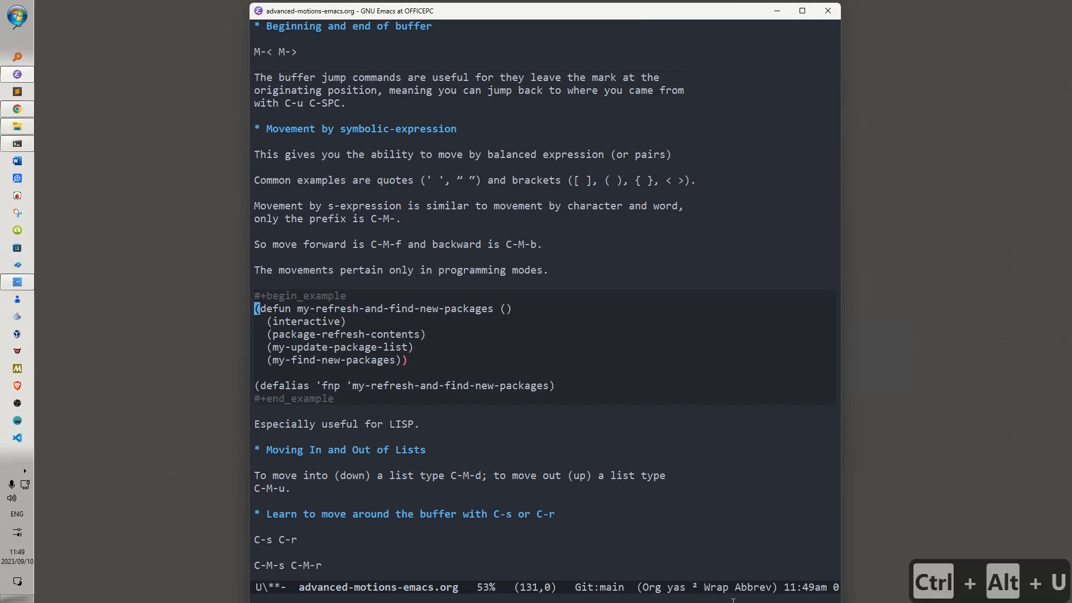
Step: Scroll down past the my-refresh-and-find-new-packages s-expression example
scroll(down, 3)
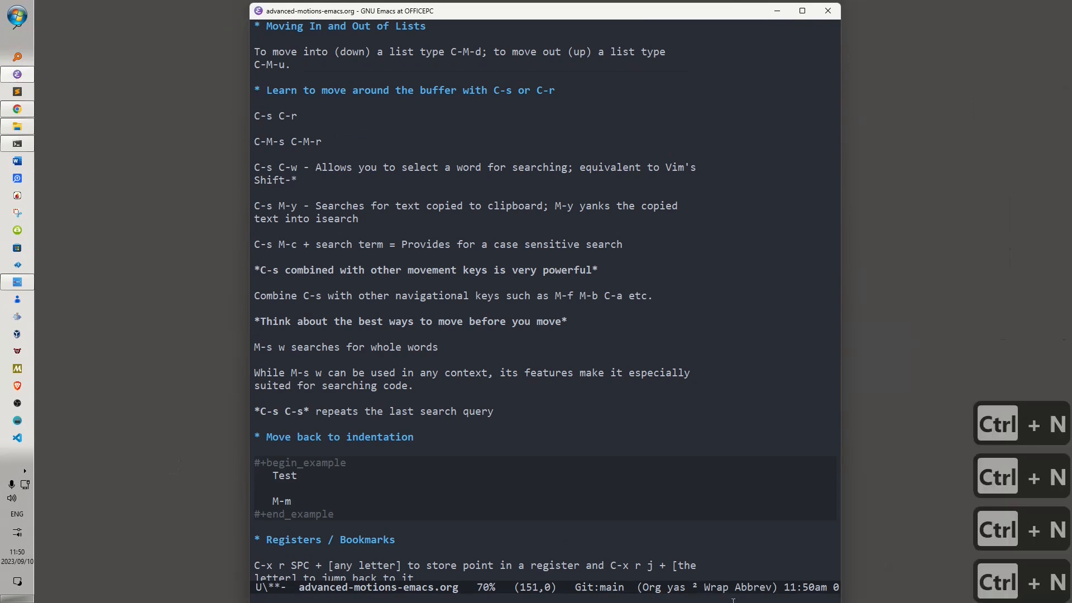
Step: Place point in the isearch tips, then at the start of the C-s C-w line
click(256, 142)
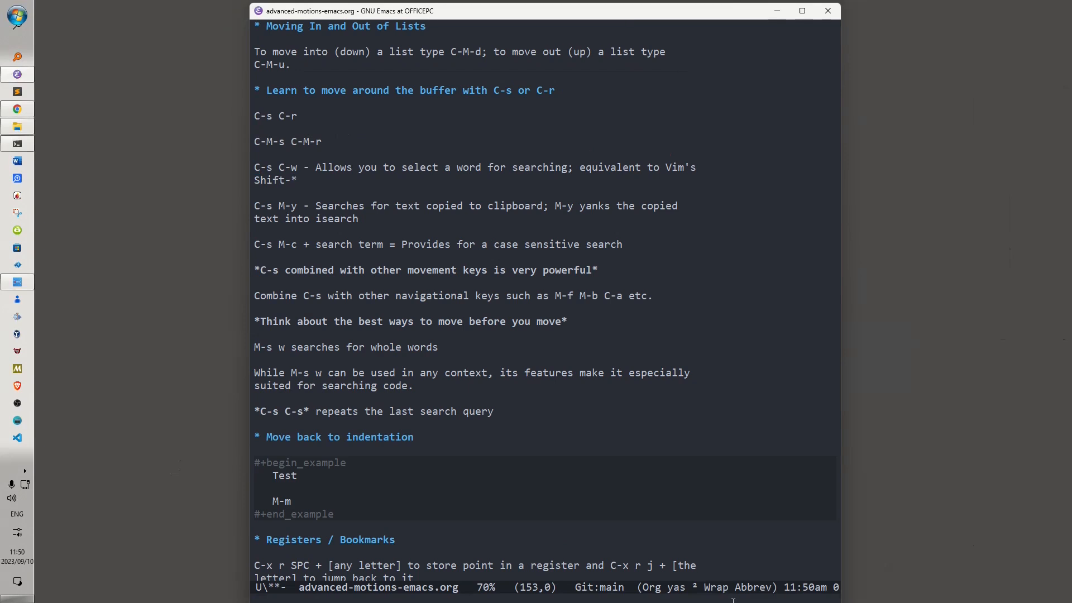
click(257, 166)
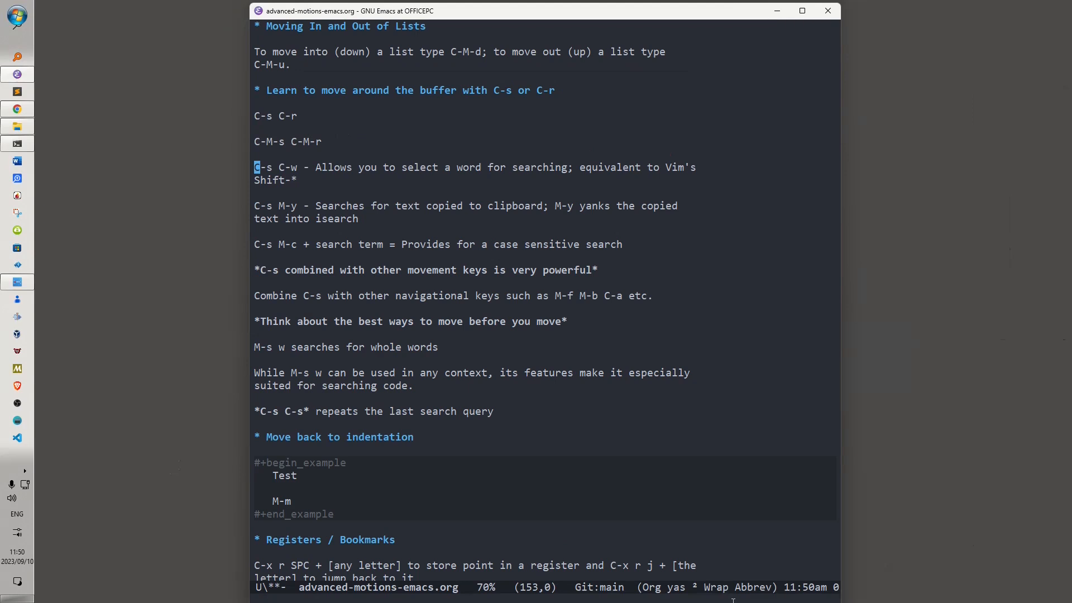
Step: Run a word search for "you" through the notes and scroll down to The Mark section
text(you)
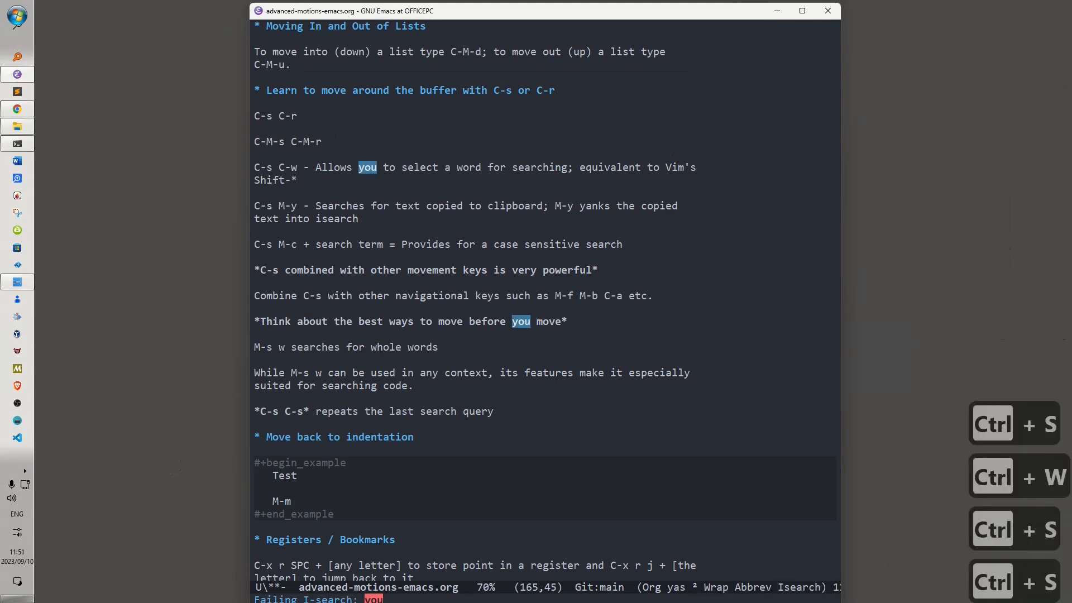
scroll(down, 3)
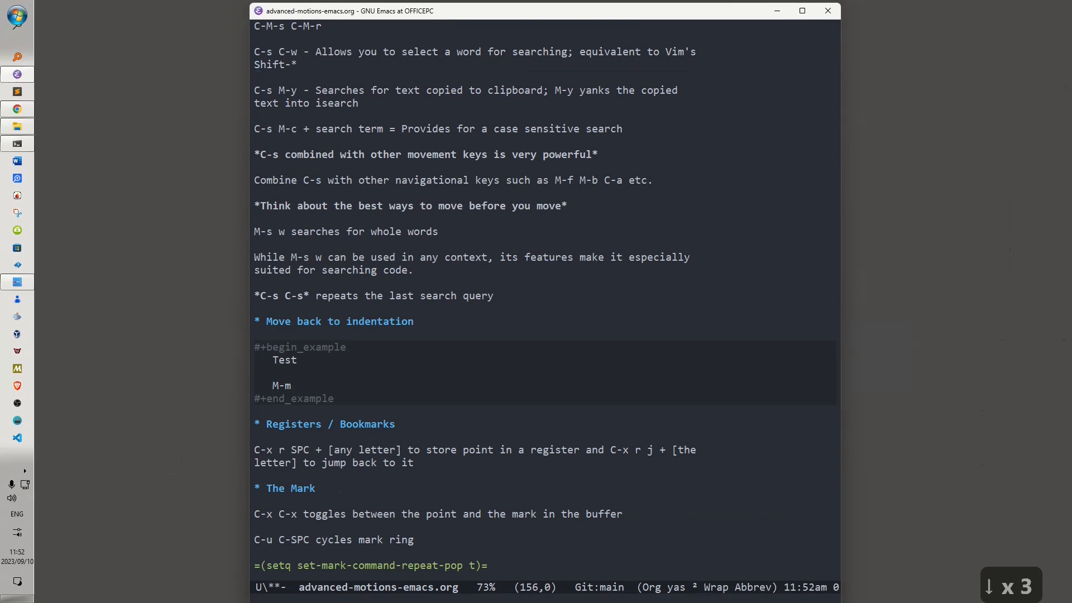
mouse_move(660, 417)
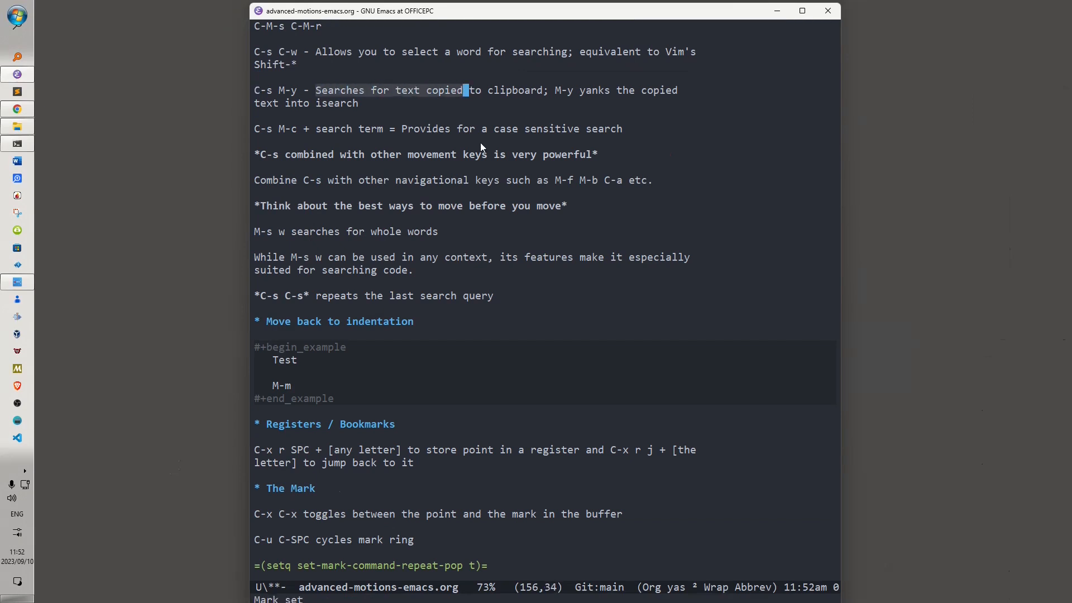
Step: Copy the marked phrase Searches for text copied and isearch the notes for it
key(alt+w)
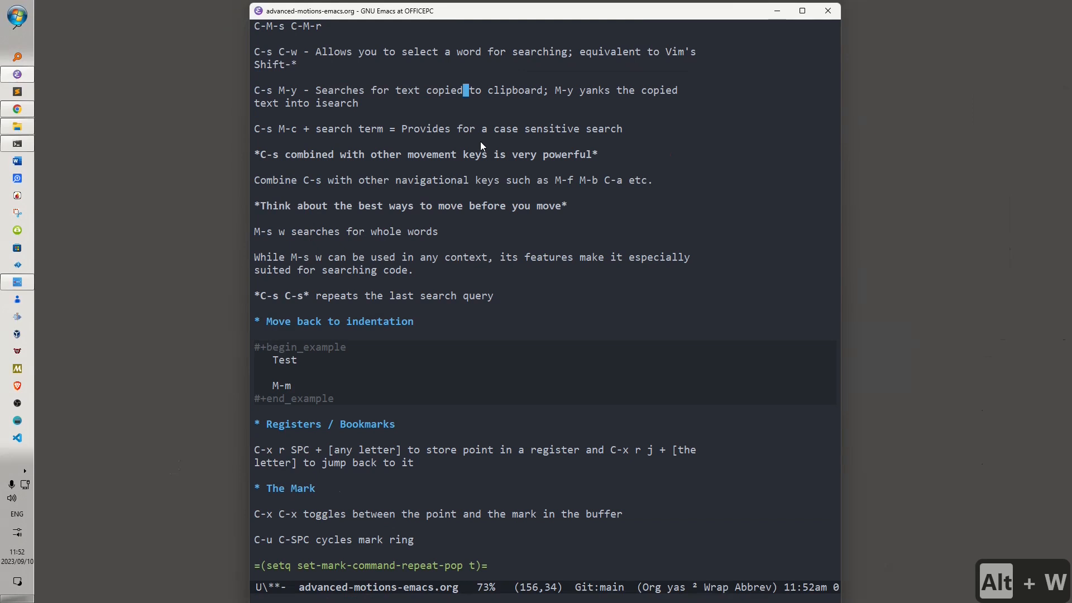
key(ctrl+s)
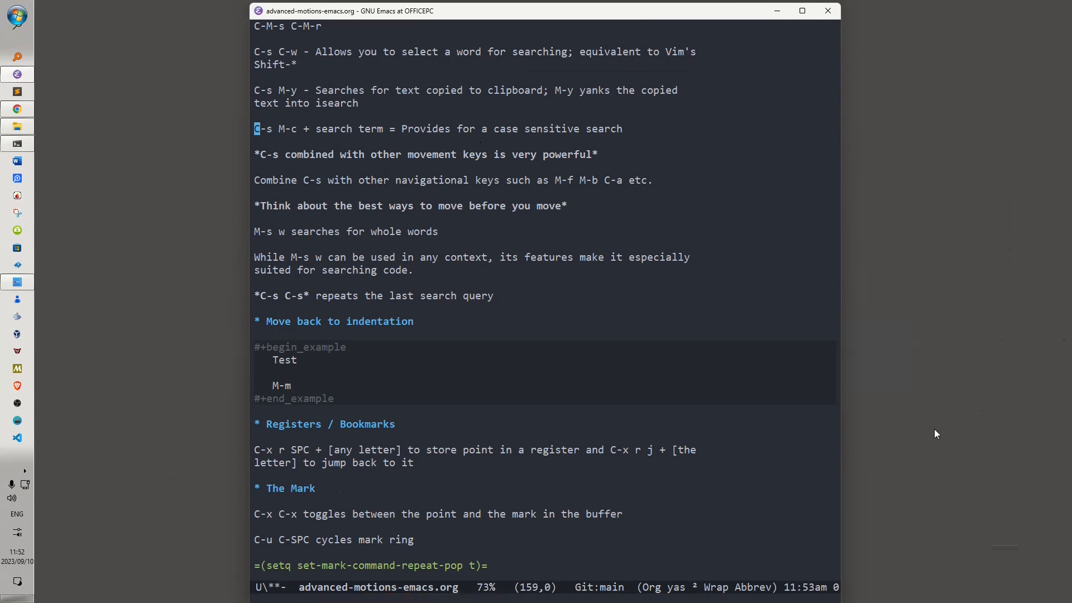
mouse_move(744, 416)
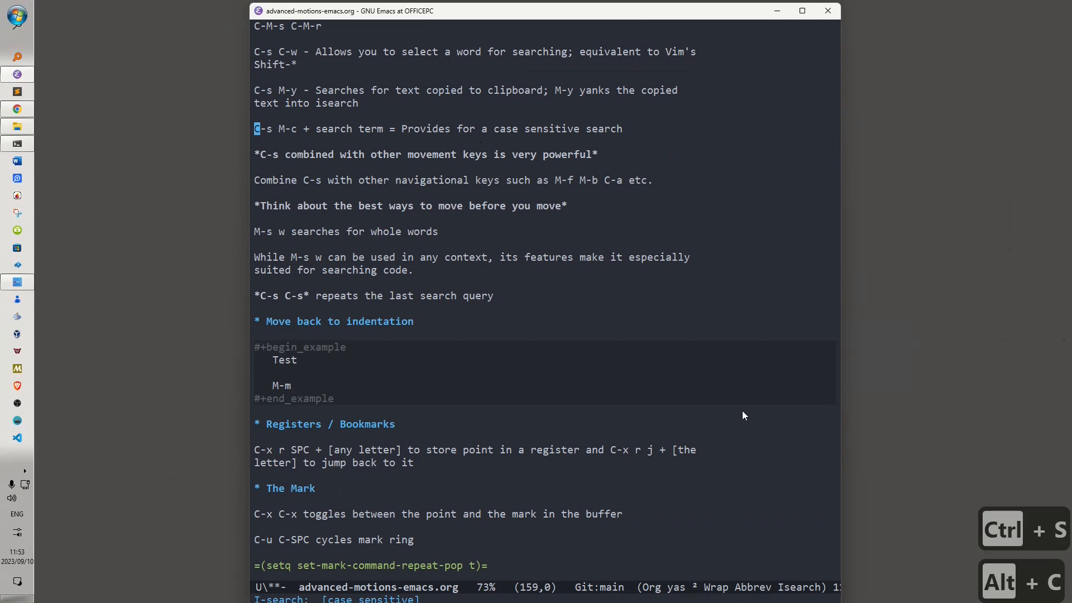
Step: Enter Pro as the case-sensitive search string
text(Pro)
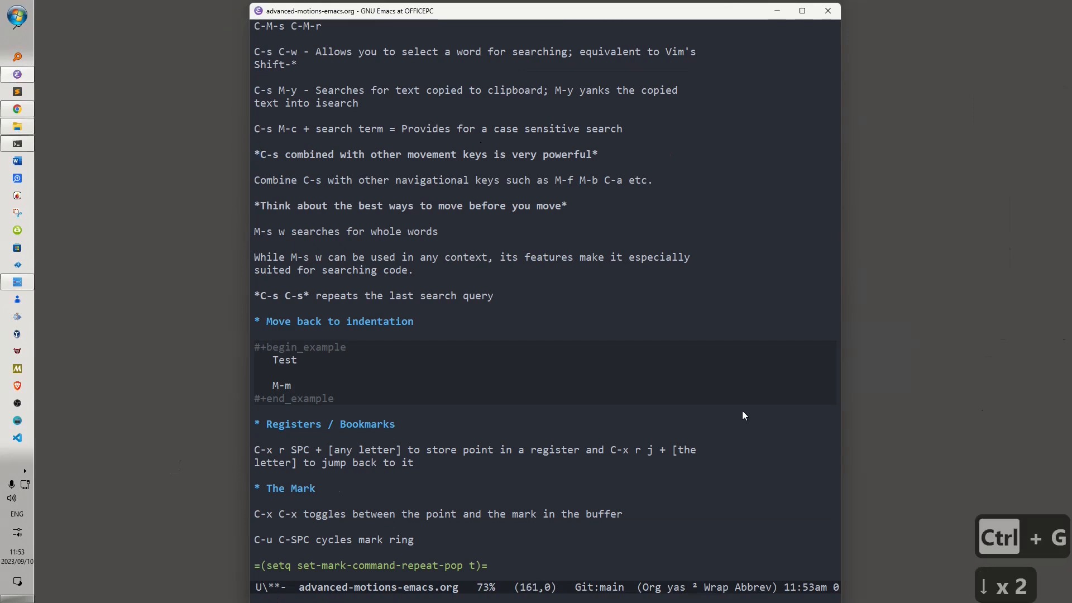
scroll(down, 3)
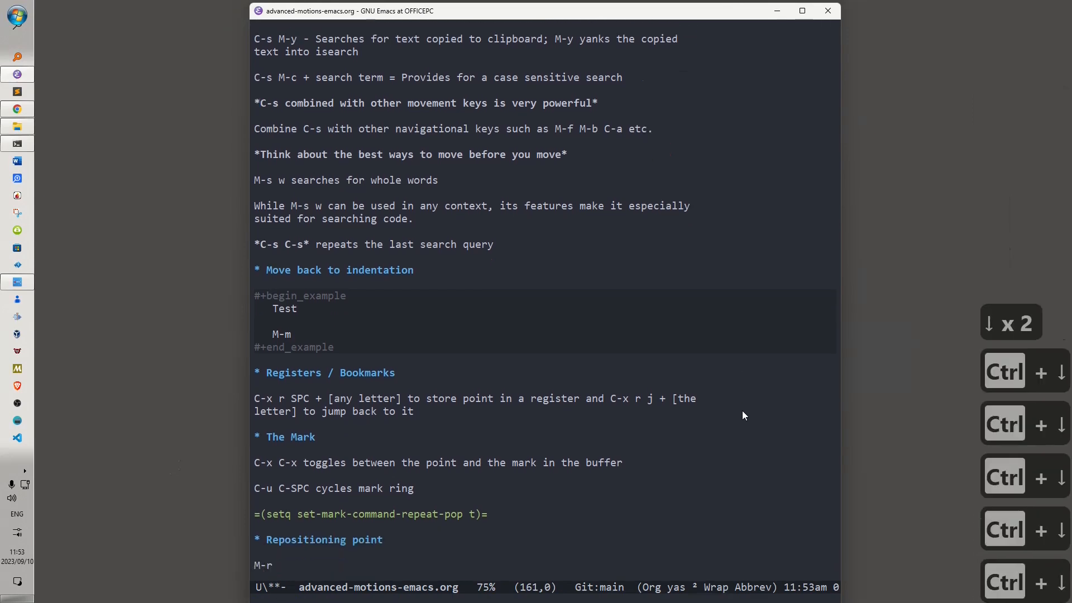
scroll(down, 3)
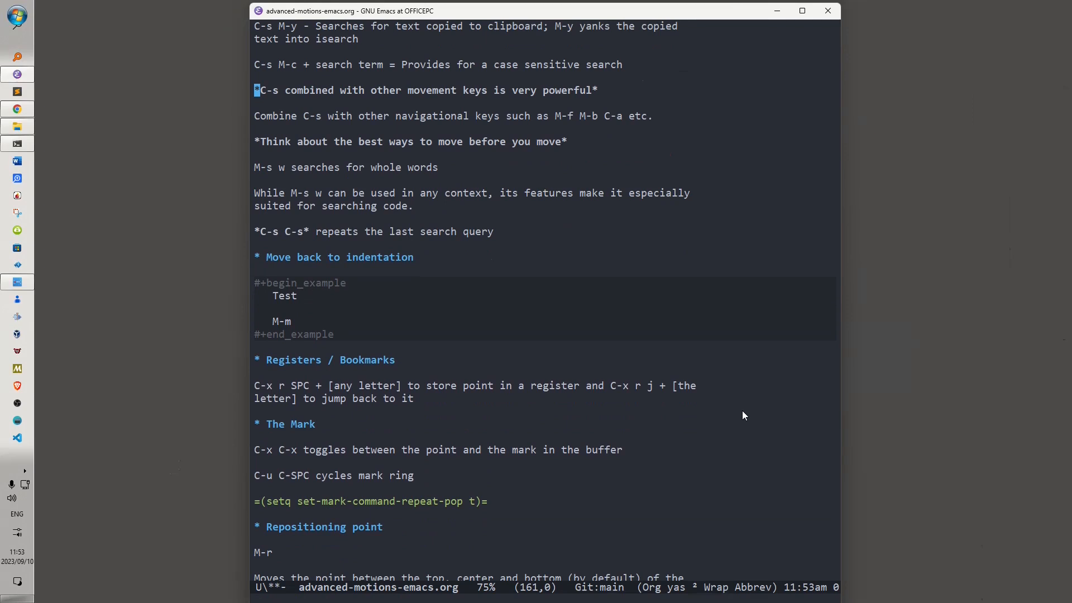
mouse_move(590, 260)
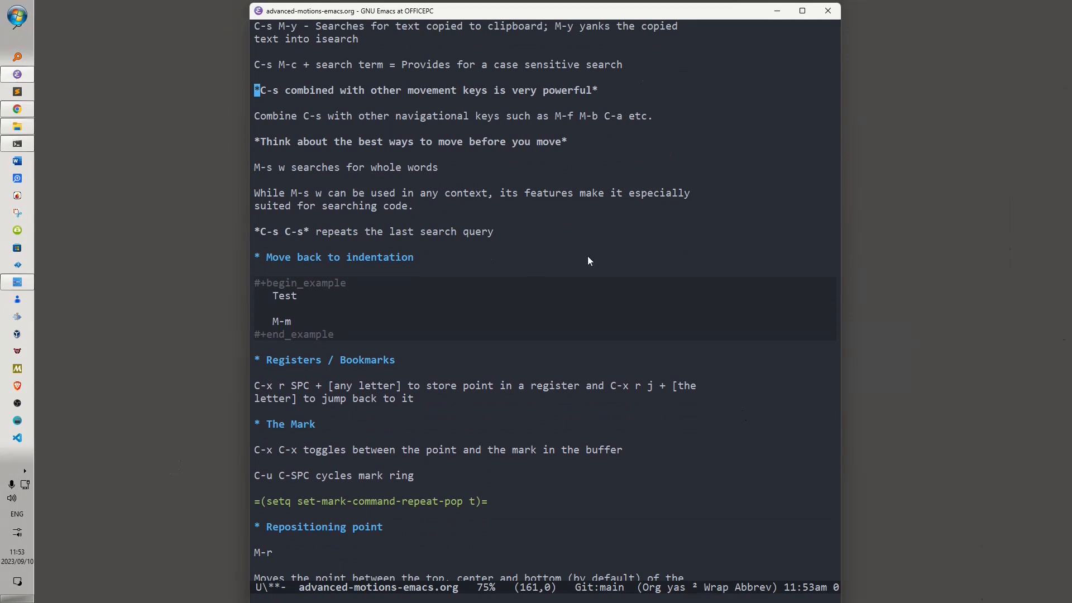
mouse_move(756, 194)
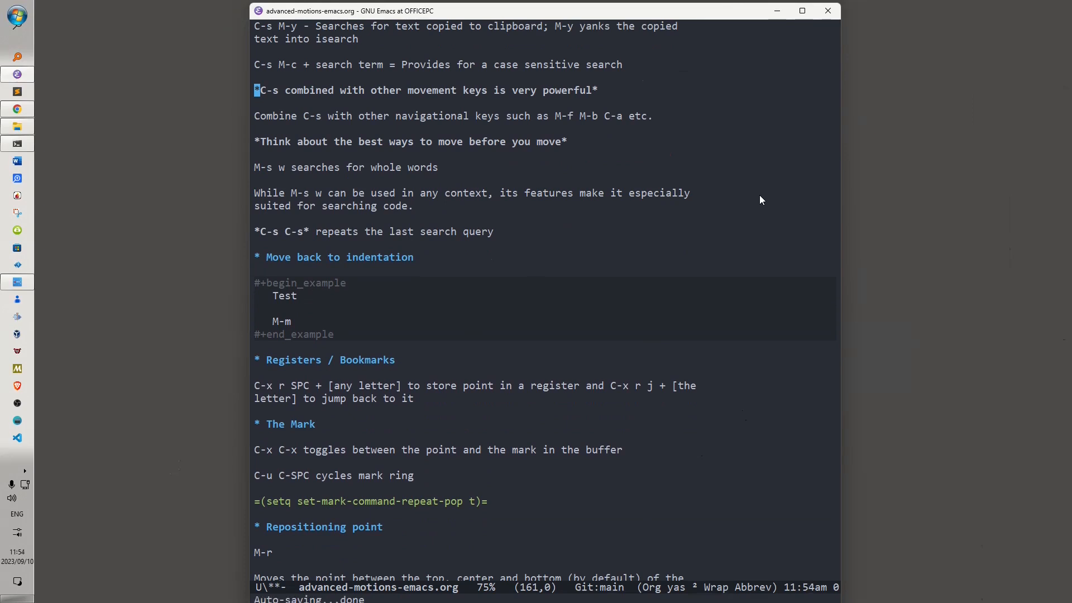
mouse_move(1005, 195)
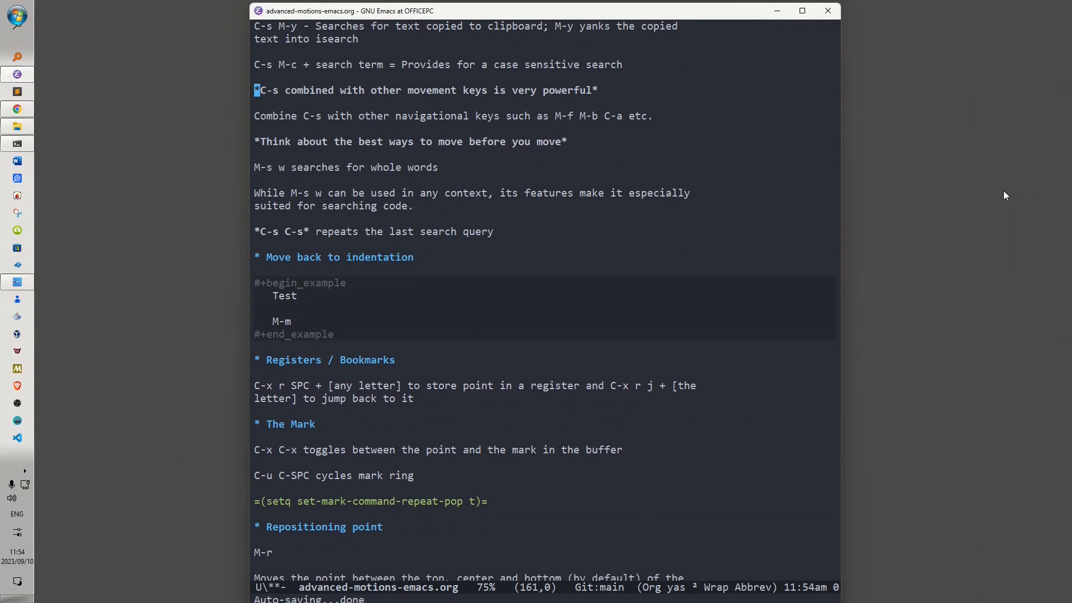
mouse_move(999, 227)
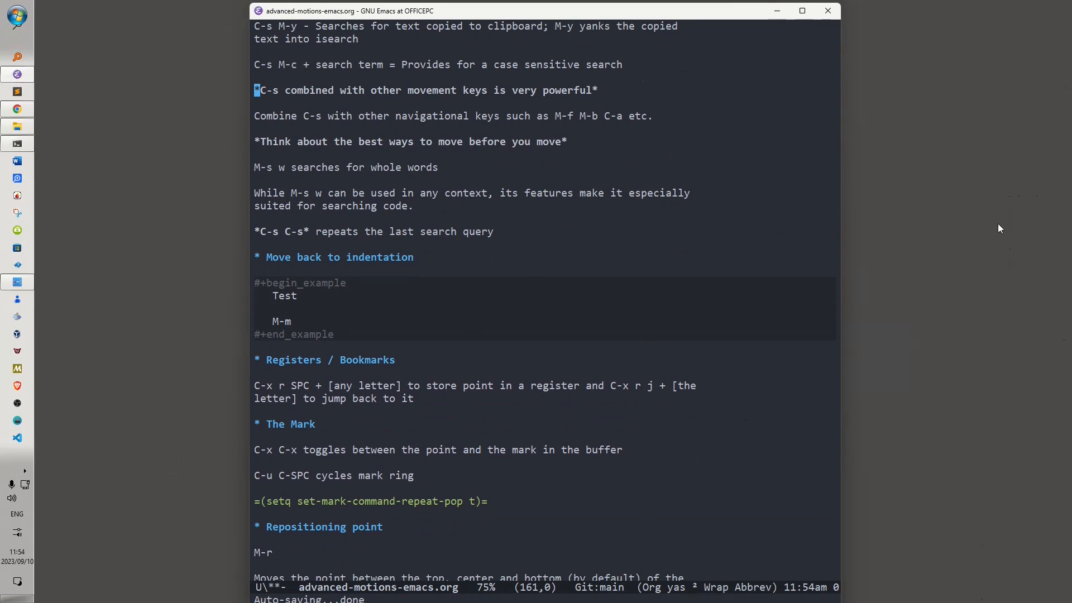
mouse_move(1043, 238)
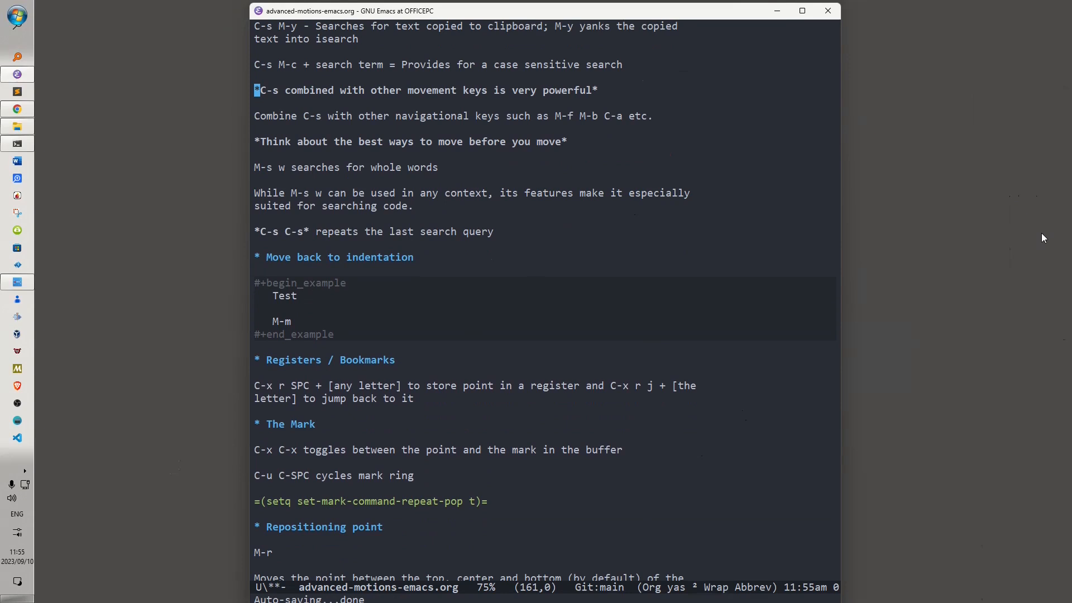
Step: Jump to the first non-space character of the Move back to indentation line
key(ctrl+s)
text( (M-m))
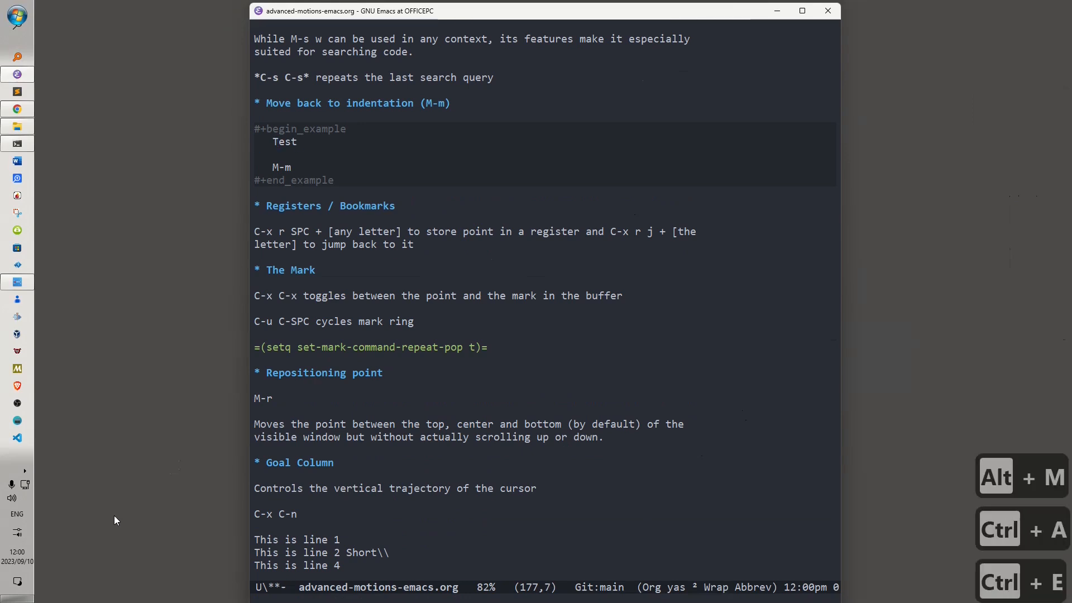
Step: From the setq line, jump up to the s-expression notes and return to The Mark section
scroll(down, 3)
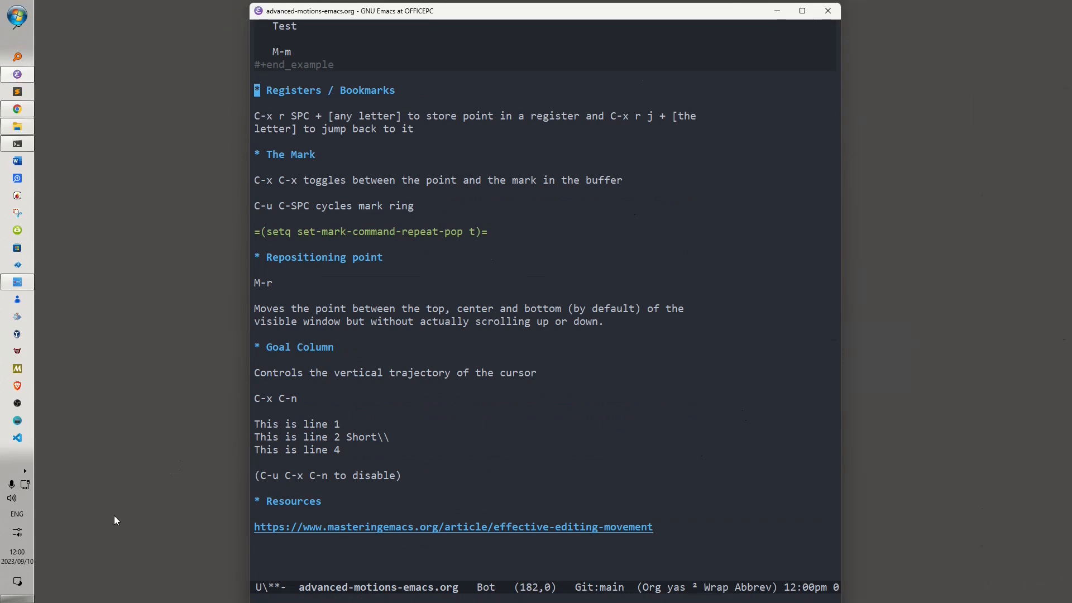
click(403, 231)
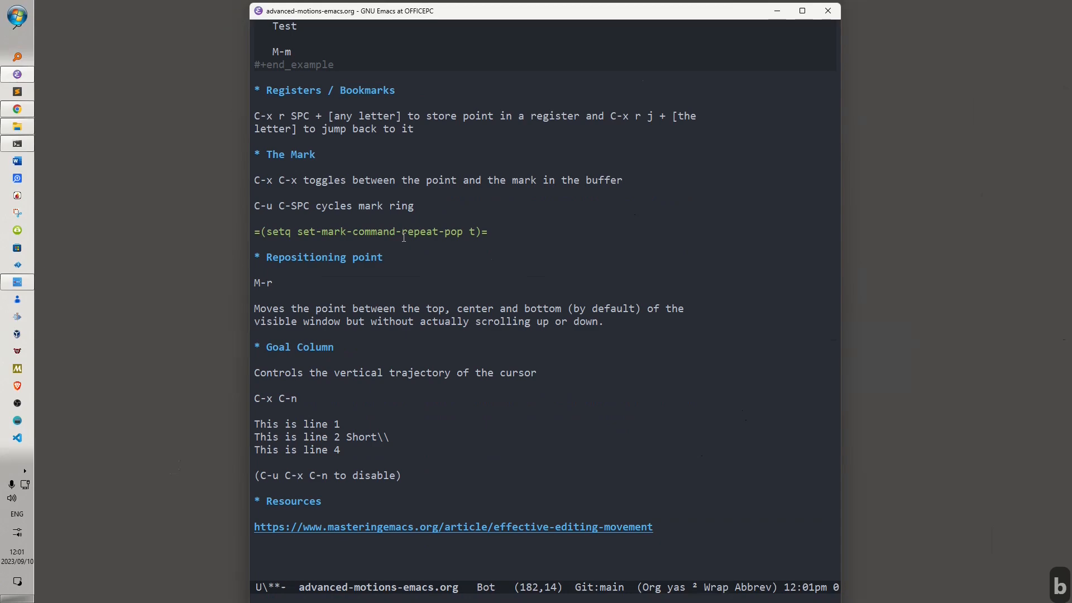
key(pageup)
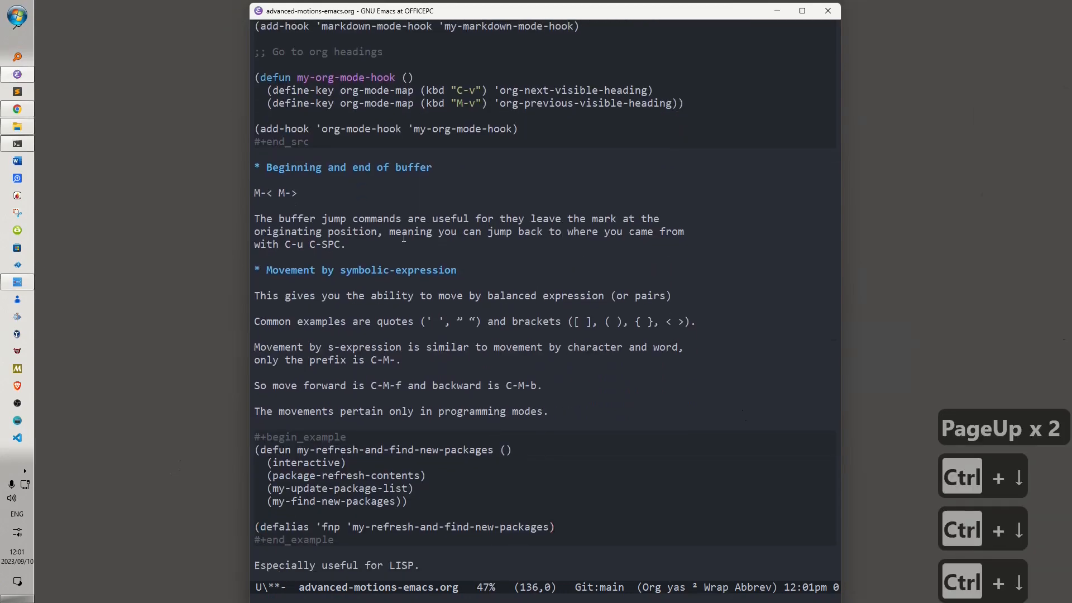
key(end)
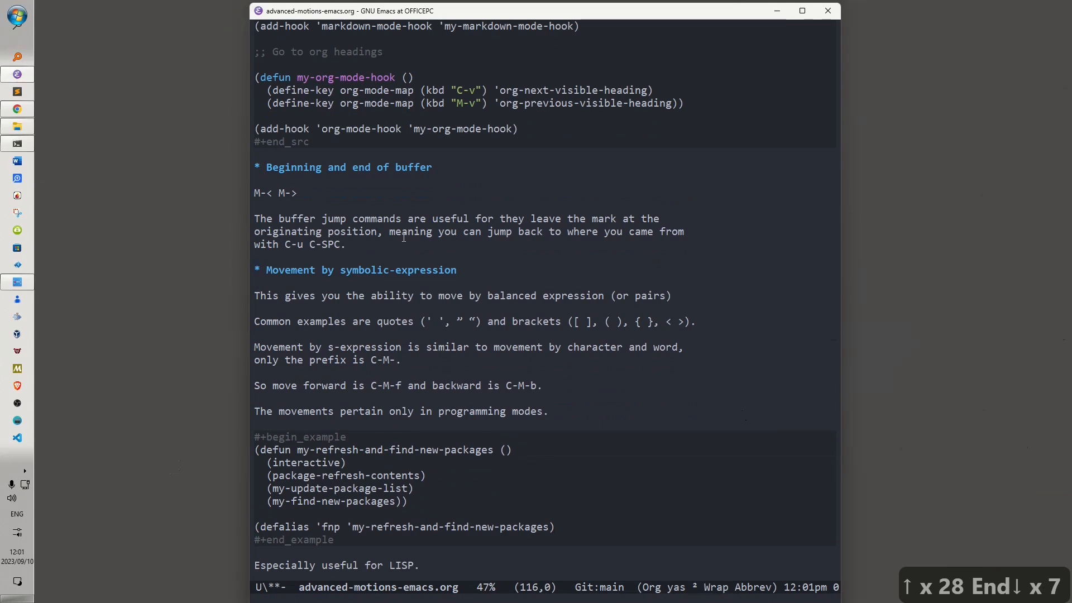
key(ctrl+x)
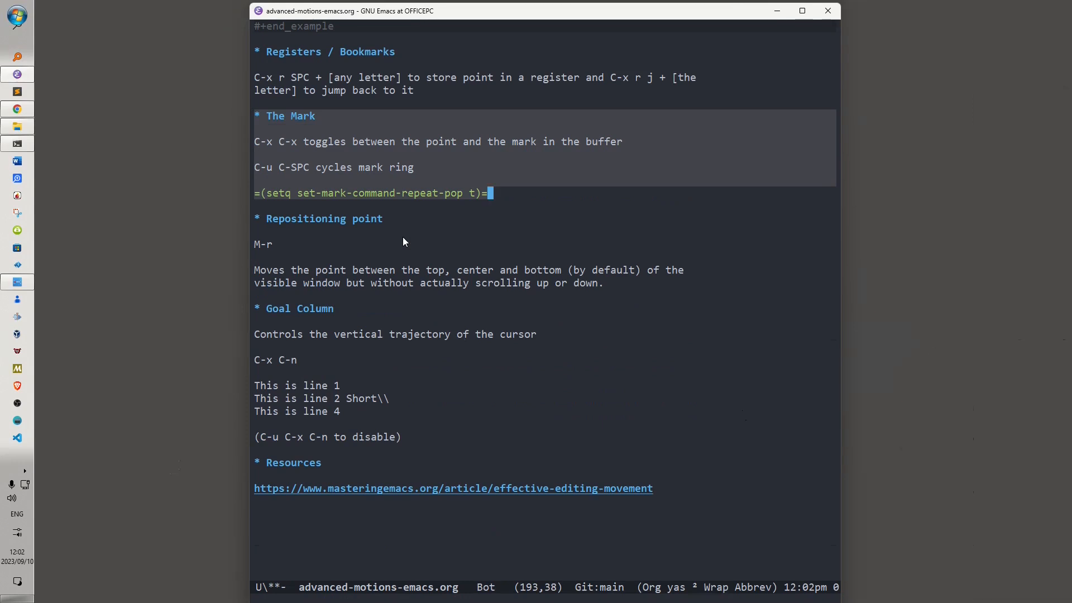
Step: Cancel the active region with C-g and move point down to the Goal Column heading
key(ctrl+x)
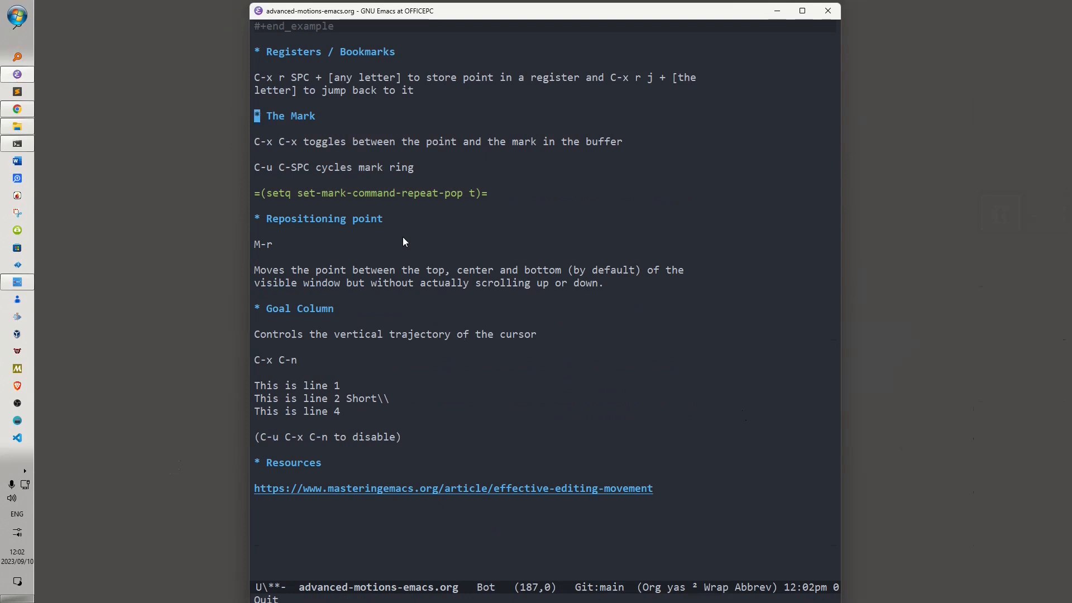
key(ctrl+n)
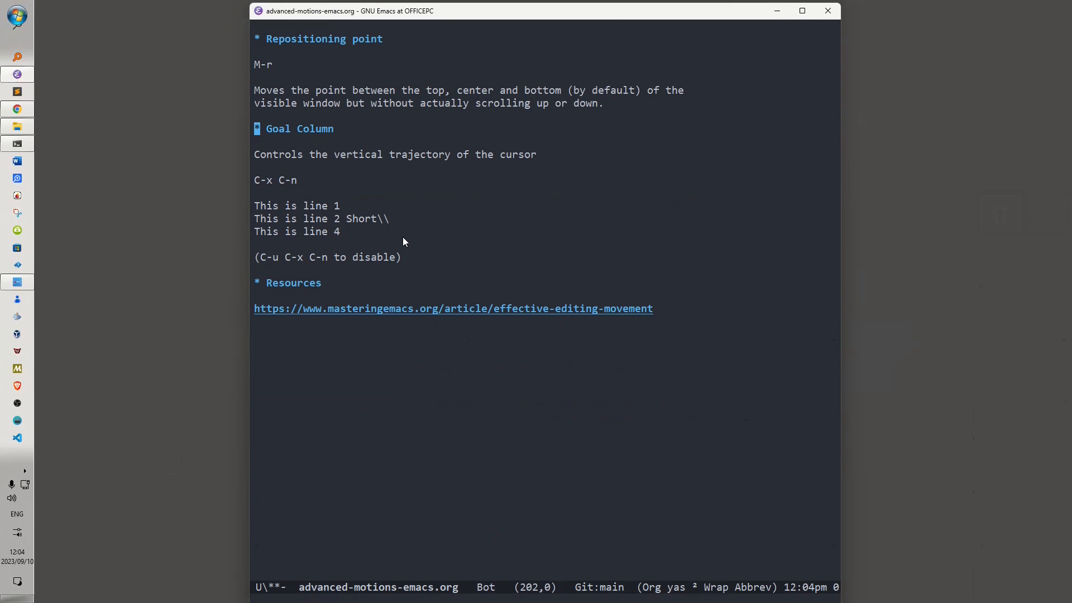
key(ctrl+p)
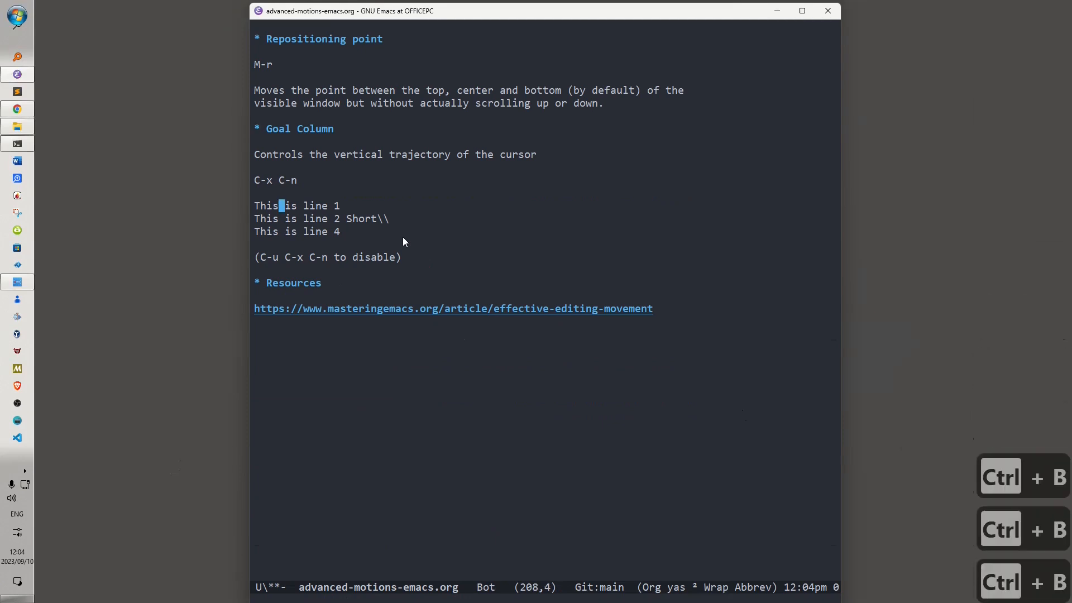
key(ctrl+x)
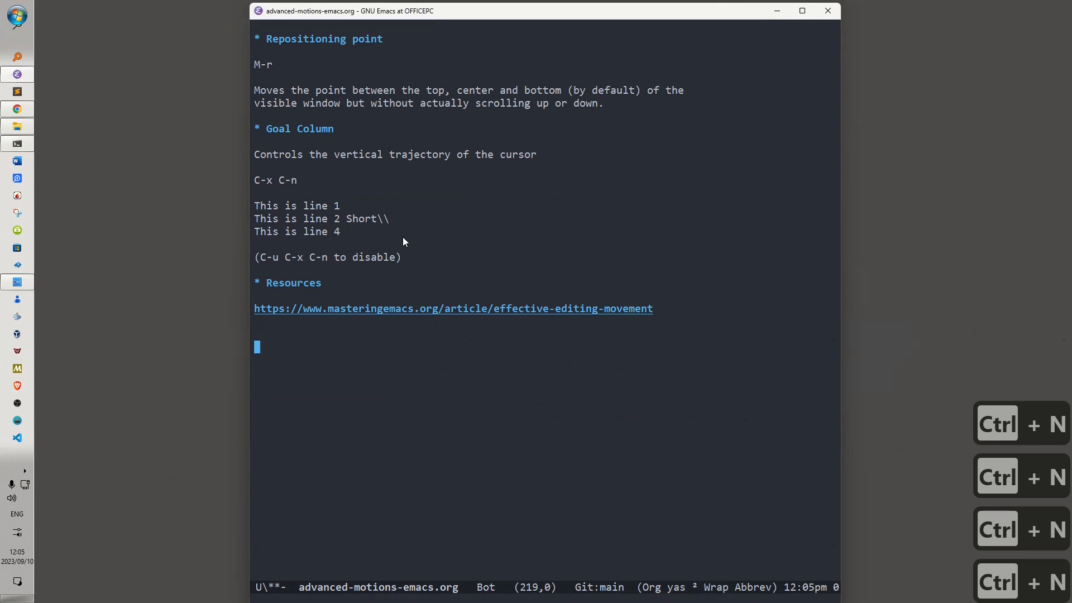
key(ctrl+u)
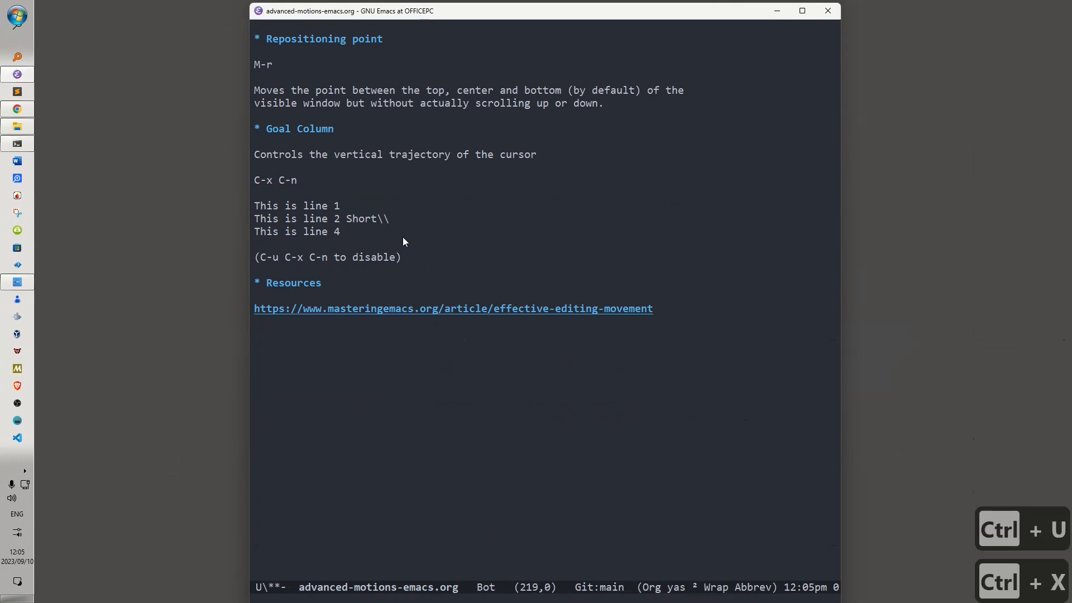
key(ctrl+p)
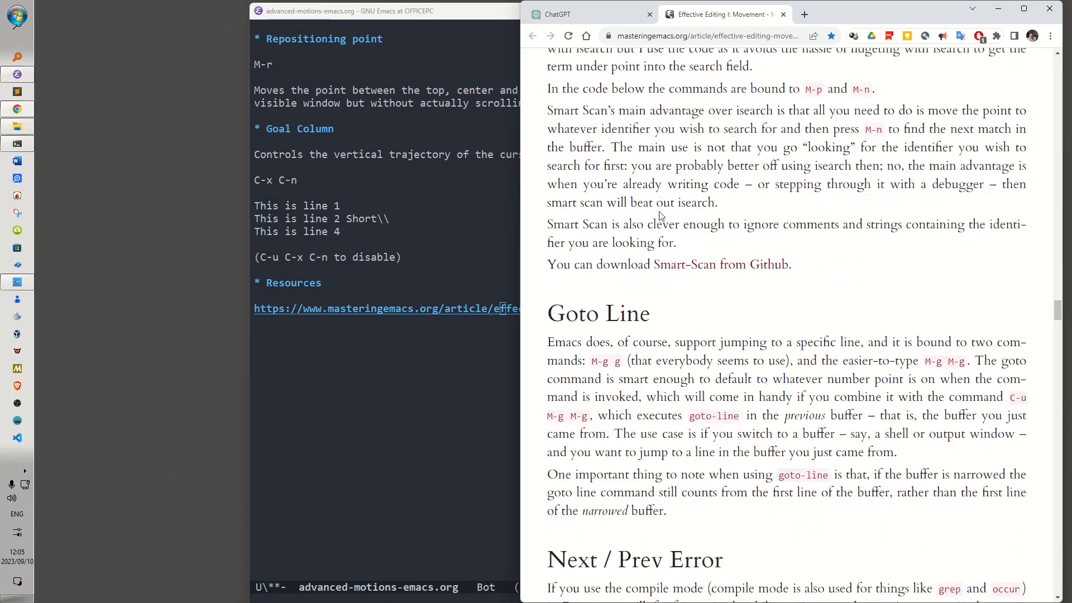
Step: Scroll the Mastering Emacs movement article down to its Conclusion and Next Steps
scroll(down, 3)
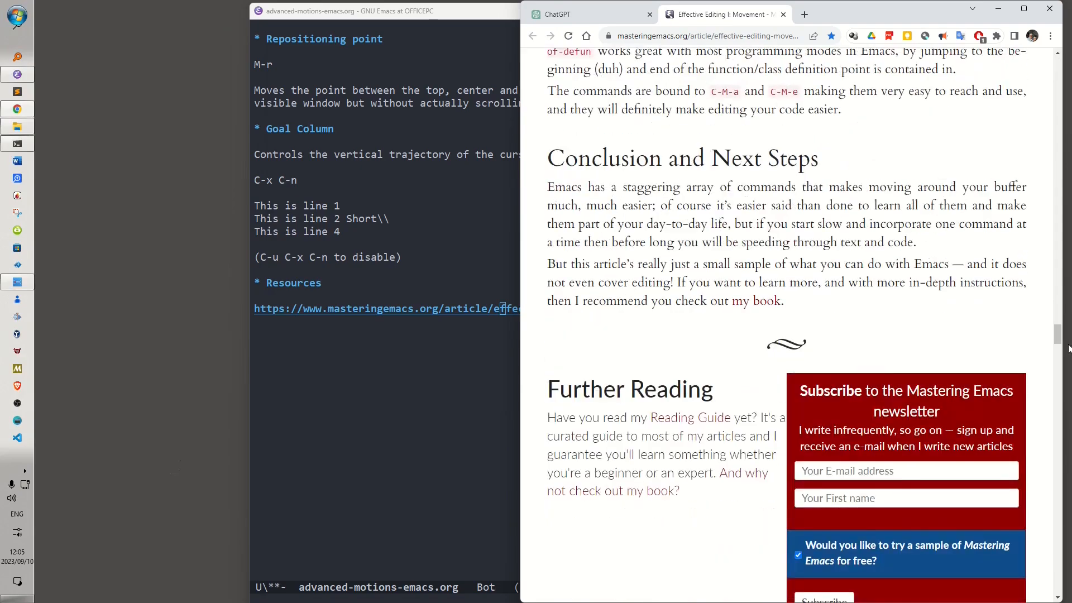